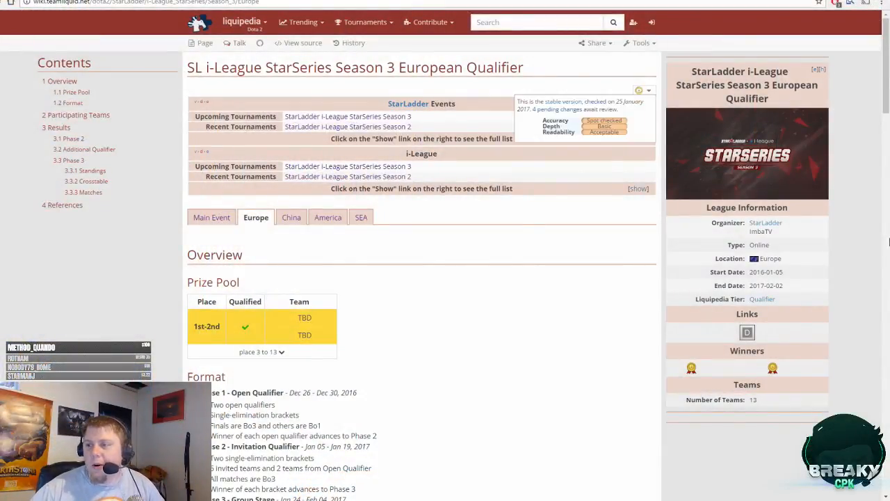
{"action": "mouse_move", "coordinate": [861, 204]}
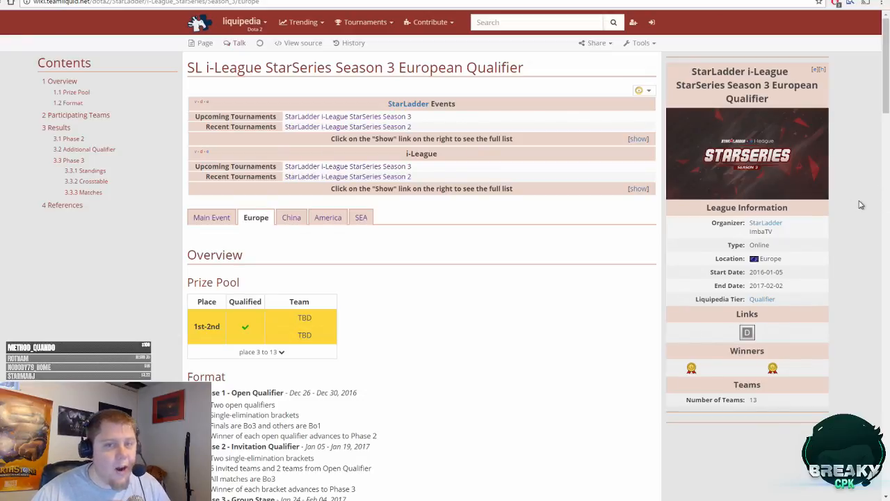
{"action": "mouse_move", "coordinate": [843, 201]}
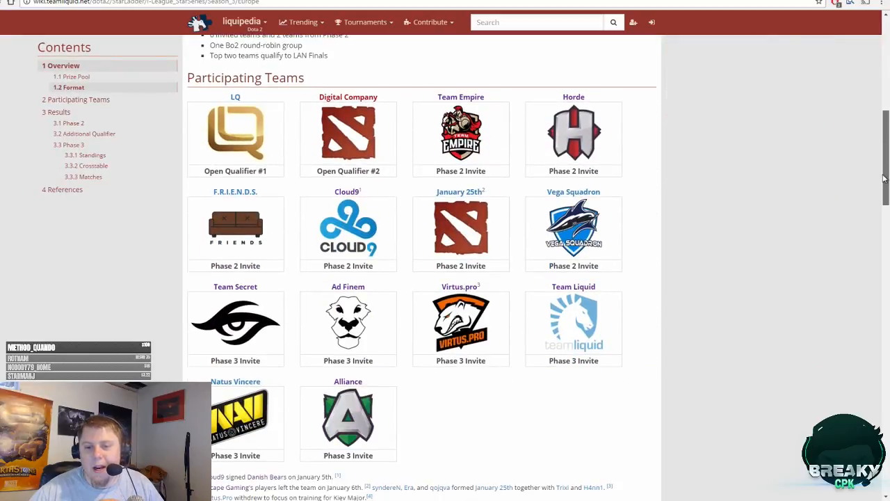
- Scroll the StarSeries Season 3 European Qualifier page down to the Participating Teams grid
{"action": "scroll", "scroll_direction": "up", "scroll_amount": 3}
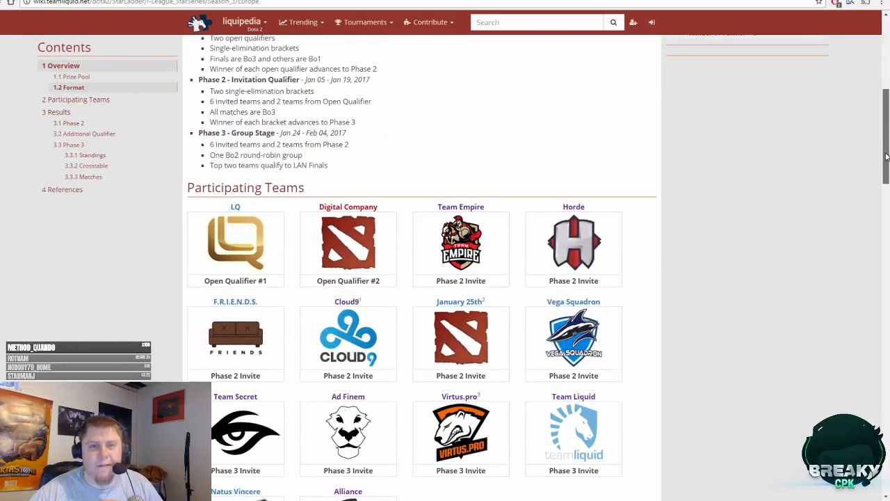
{"action": "scroll", "scroll_direction": "down", "scroll_amount": 3}
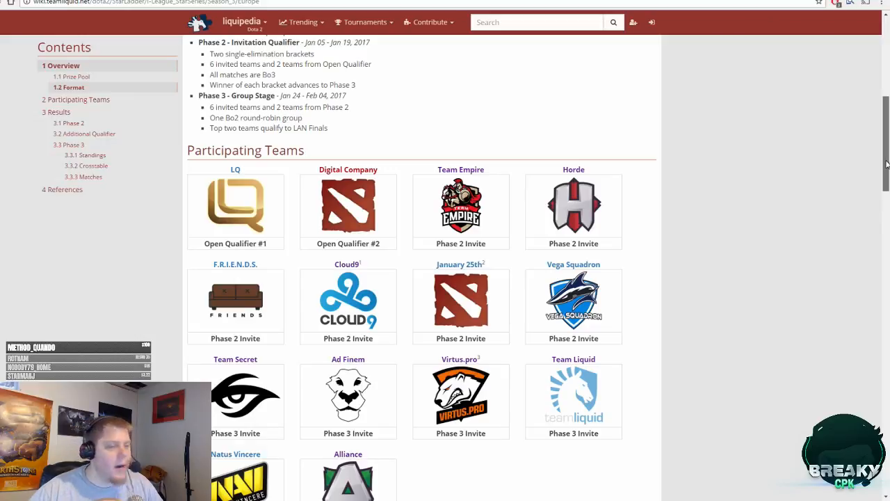
{"action": "scroll", "scroll_direction": "down", "scroll_amount": 3}
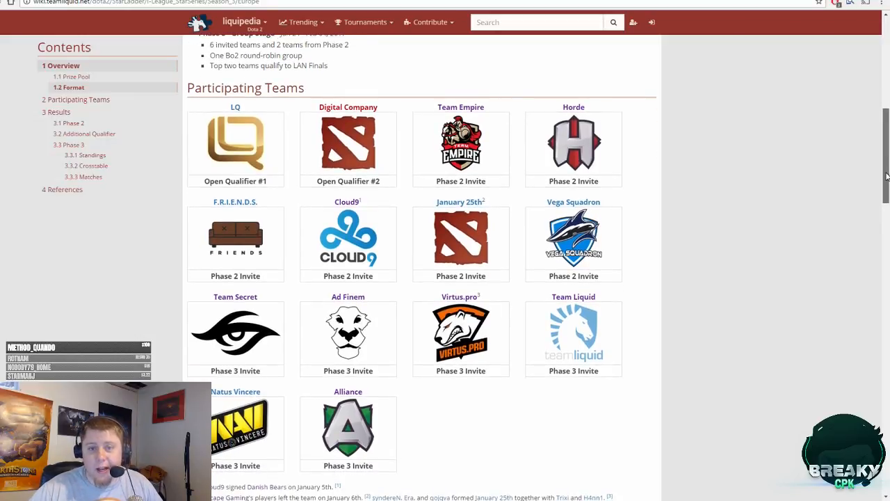
- Review the Phase 2 bracket, Vega Squadron's Additional Qualifier win over F.R.I.E.N.D.S., and Phase 3 standings
{"action": "scroll", "scroll_direction": "down", "scroll_amount": 3}
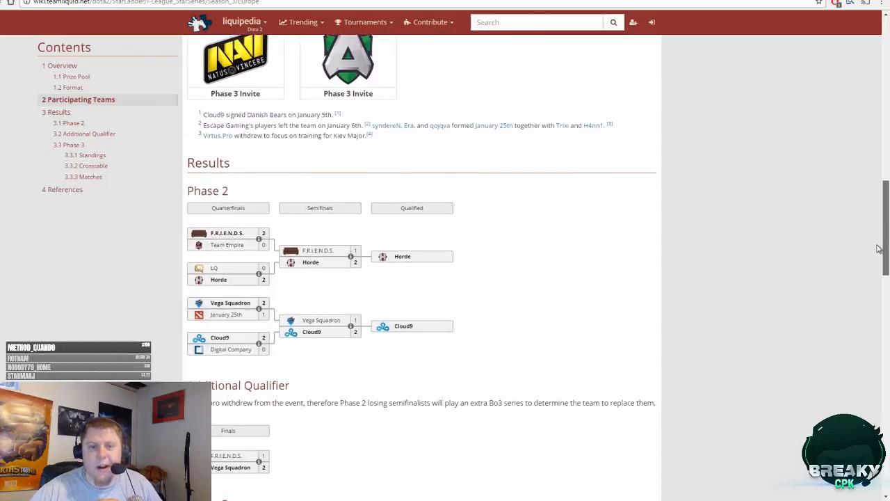
{"action": "scroll", "scroll_direction": "down", "scroll_amount": 3}
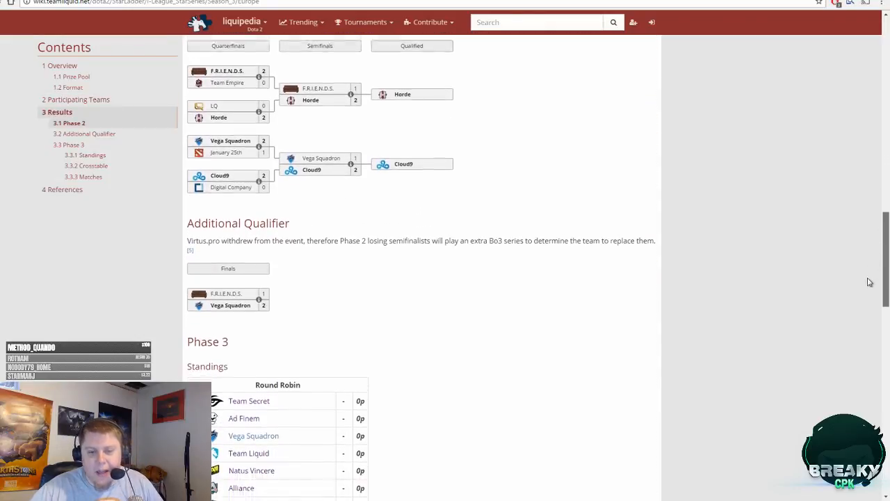
{"action": "scroll", "scroll_direction": "down", "scroll_amount": 3}
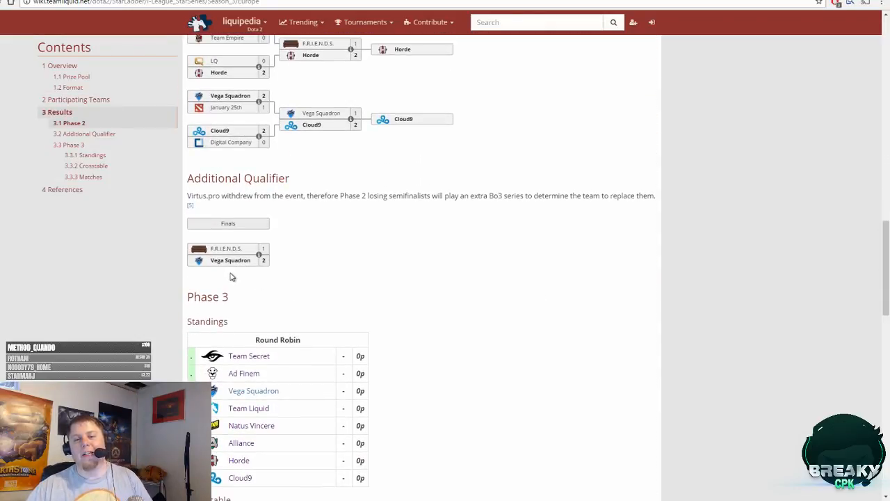
{"action": "scroll", "scroll_direction": "down", "scroll_amount": 3}
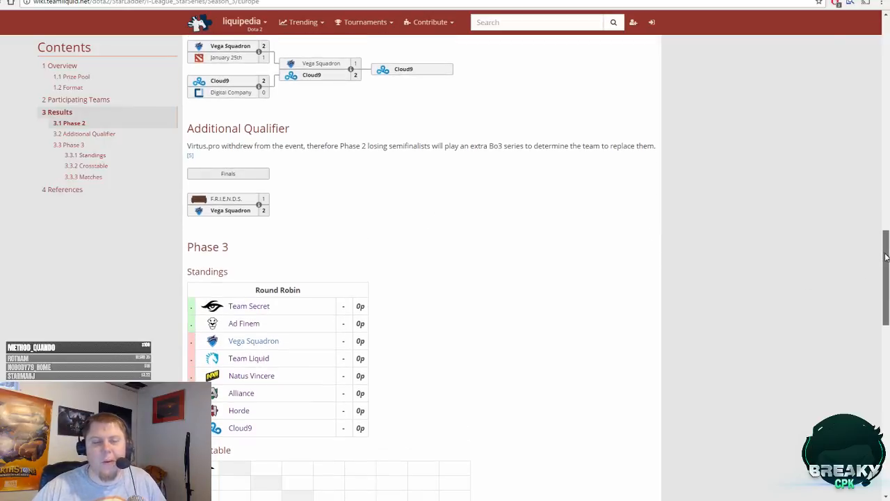
{"action": "mouse_move", "coordinate": [879, 230]}
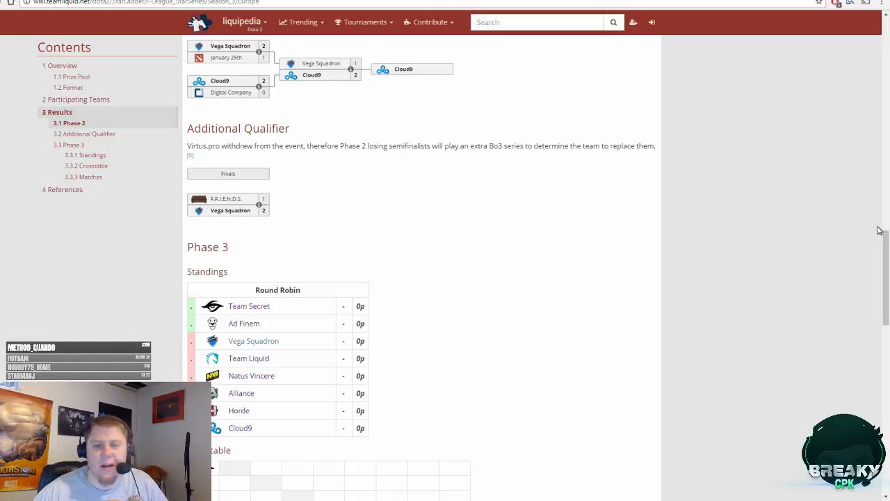
{"action": "mouse_move", "coordinate": [885, 247]}
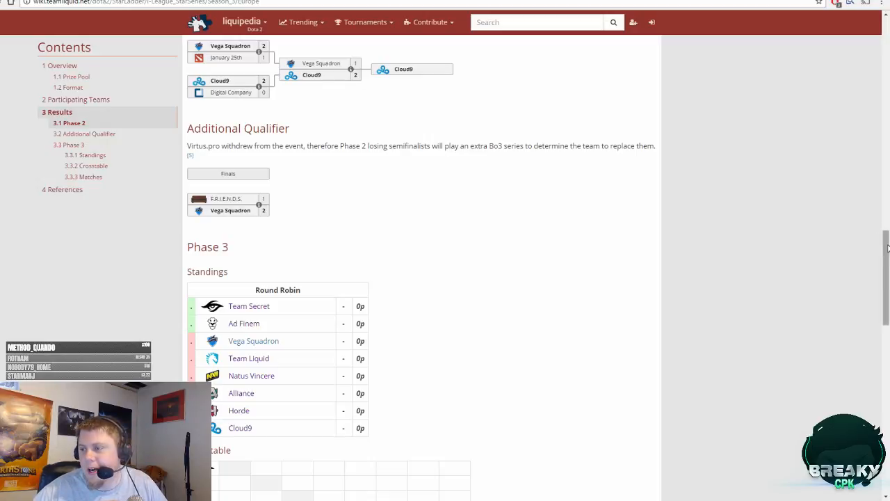
{"action": "mouse_move", "coordinate": [872, 241]}
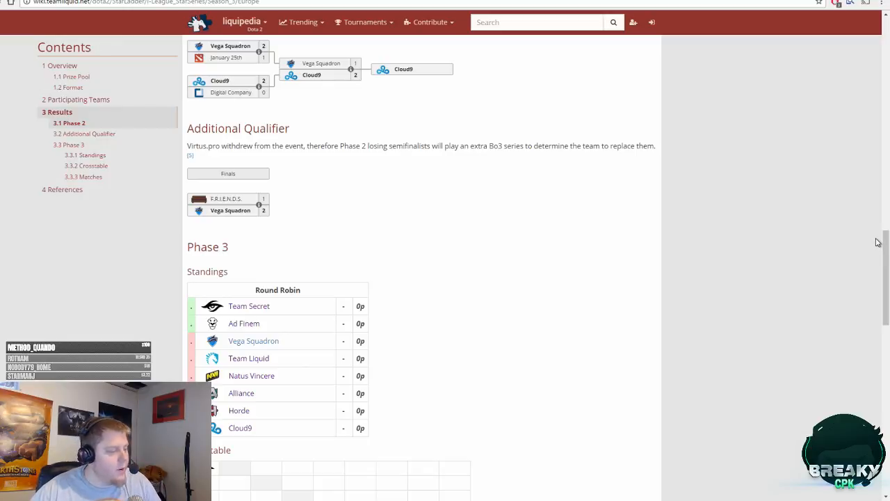
{"action": "mouse_move", "coordinate": [846, 246]}
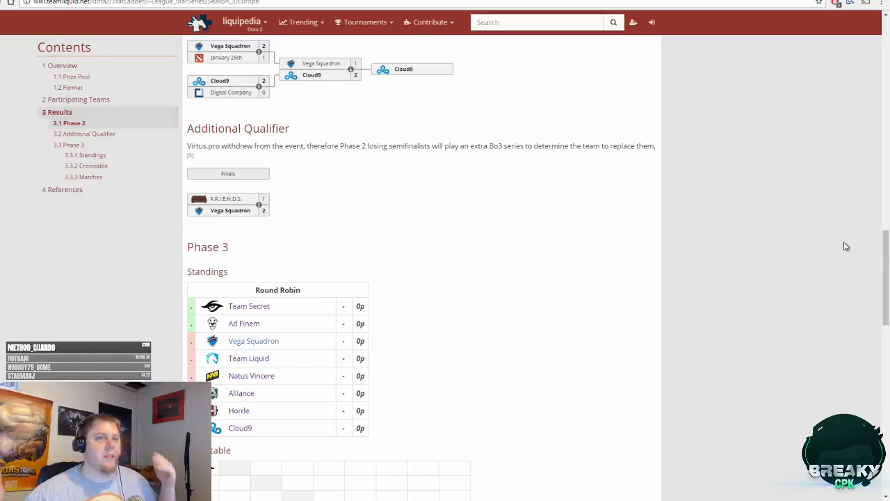
{"action": "mouse_move", "coordinate": [840, 263]}
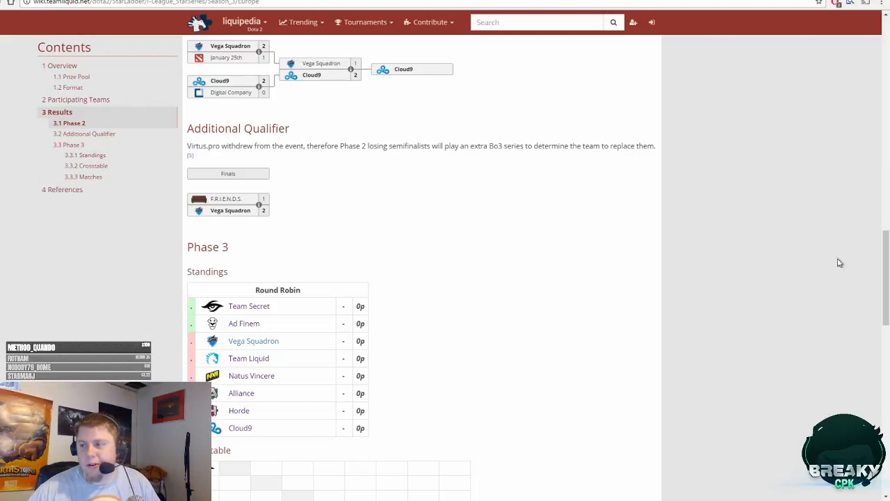
{"action": "scroll", "scroll_direction": "down", "scroll_amount": 3}
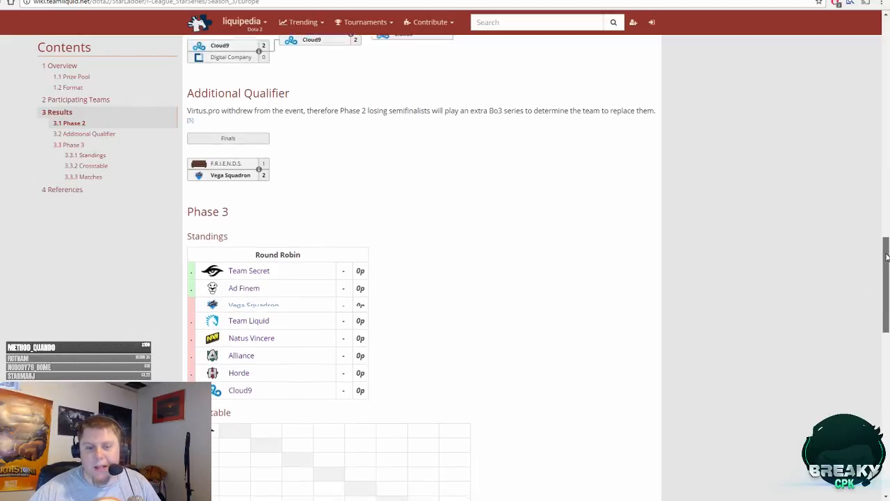
{"action": "scroll", "scroll_direction": "down", "scroll_amount": 3}
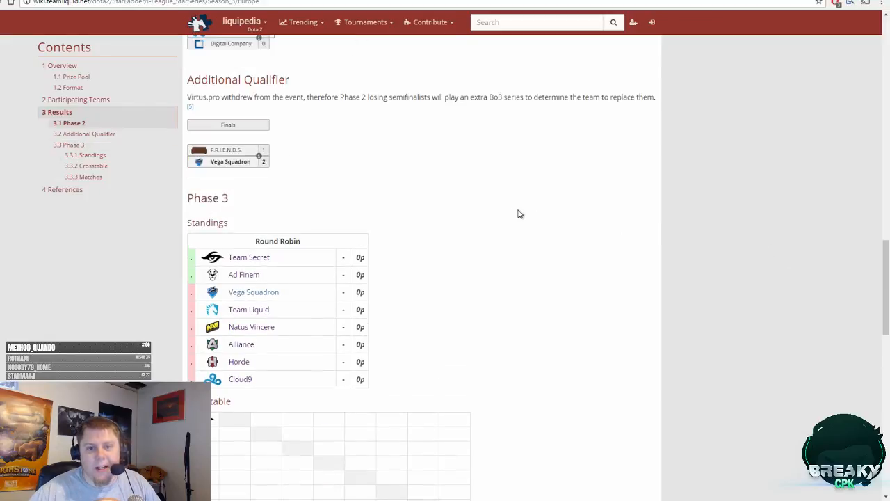
{"action": "mouse_move", "coordinate": [697, 249]}
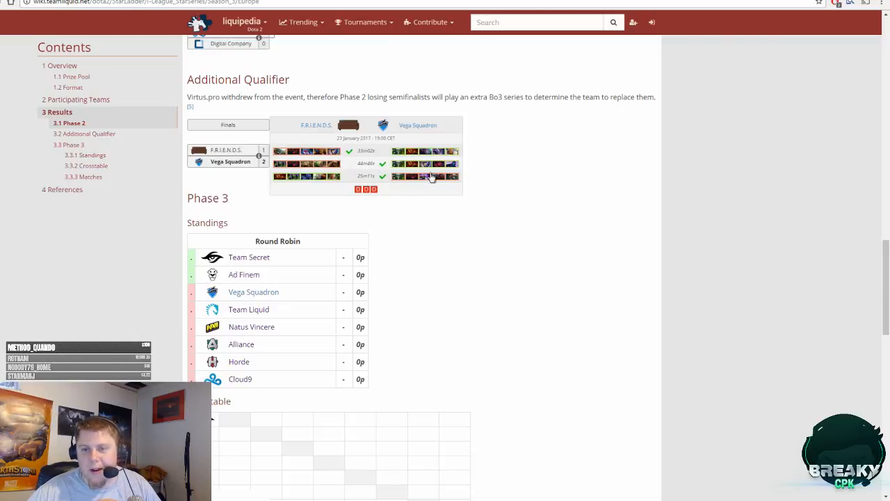
{"action": "mouse_move", "coordinate": [407, 166]}
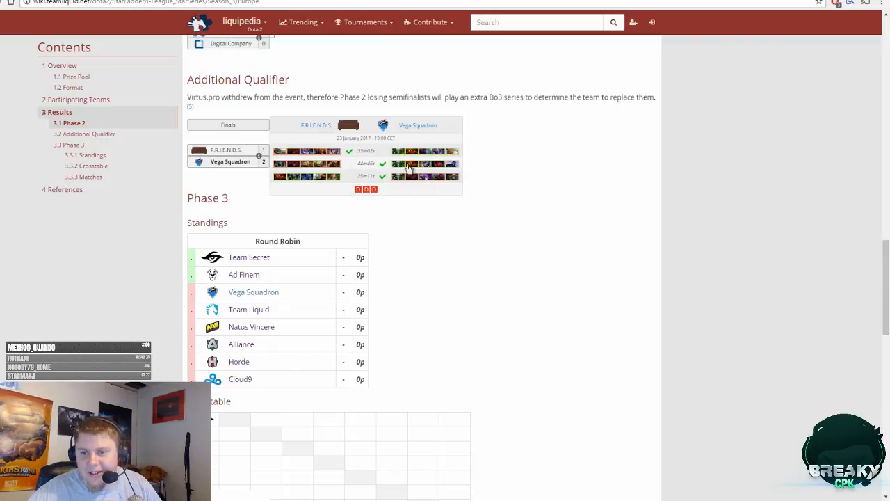
{"action": "mouse_move", "coordinate": [622, 211]}
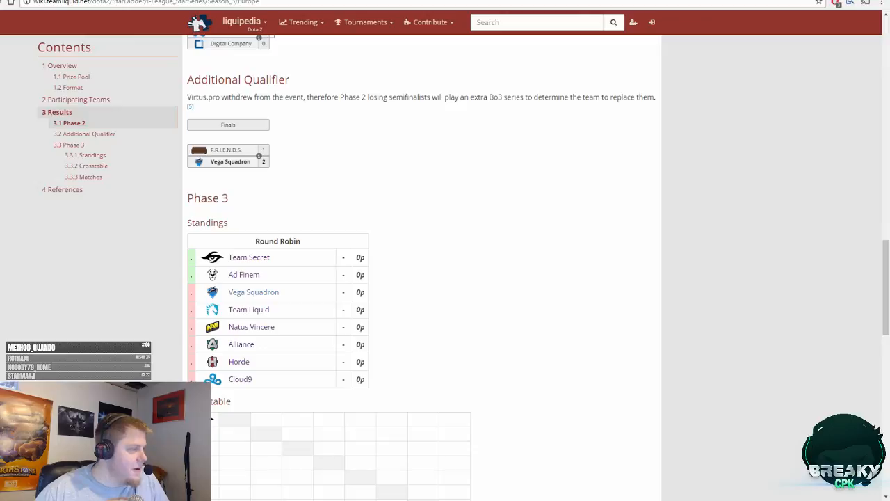
{"action": "mouse_move", "coordinate": [719, 297]}
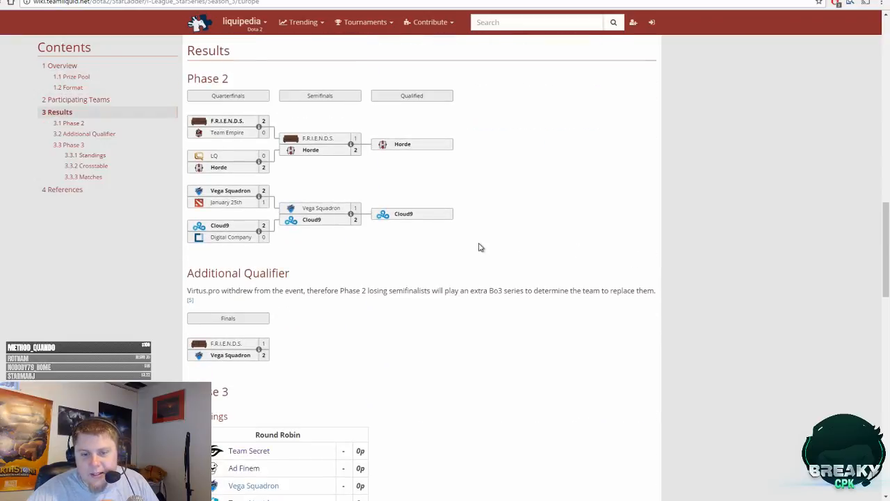
- Check the Phase 3 crosstable and matches, including Alliance's 2-0 win over Horde on January 24
{"action": "scroll", "scroll_direction": "down", "scroll_amount": 3}
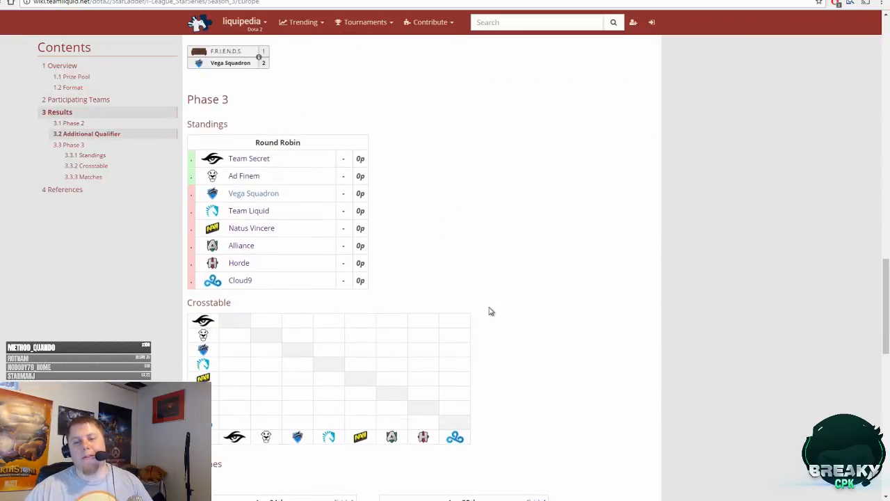
{"action": "scroll", "scroll_direction": "down", "scroll_amount": 3}
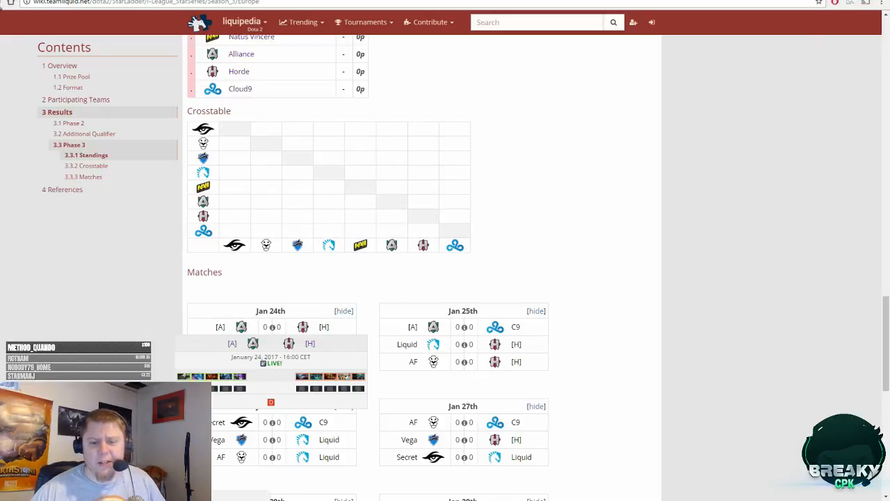
{"action": "scroll", "scroll_direction": "down", "scroll_amount": 3}
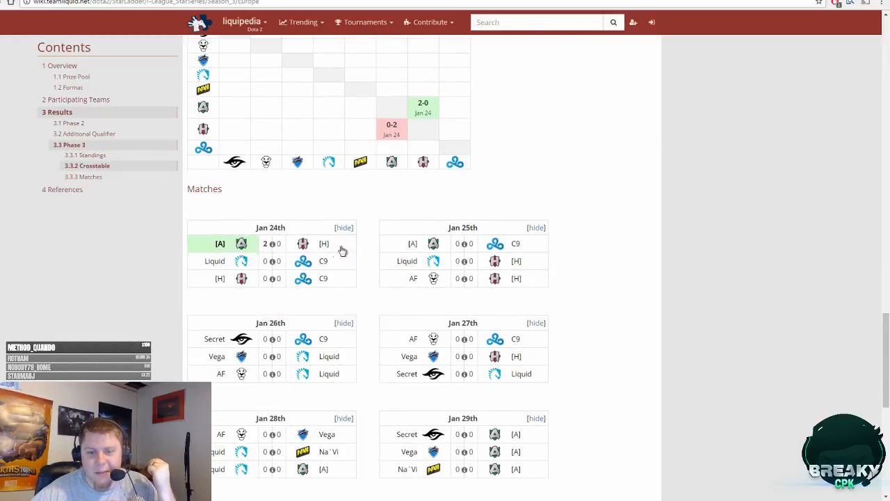
{"action": "mouse_move", "coordinate": [310, 233]}
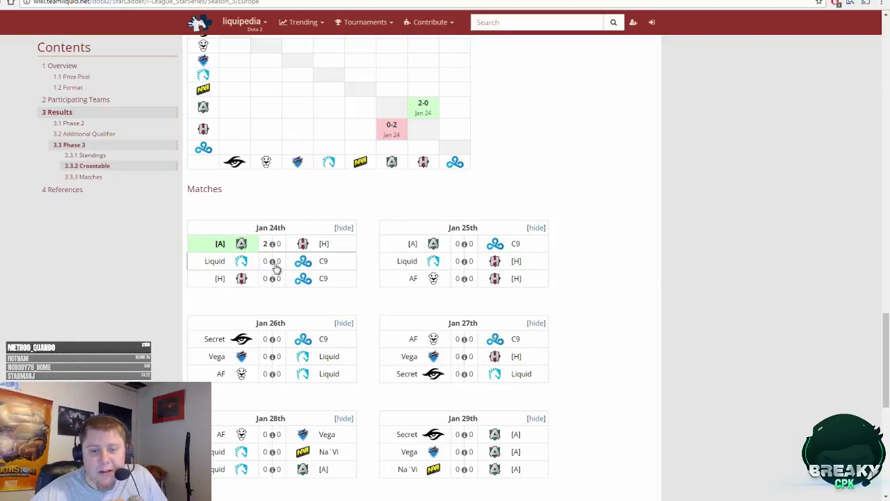
{"action": "mouse_move", "coordinate": [302, 261]}
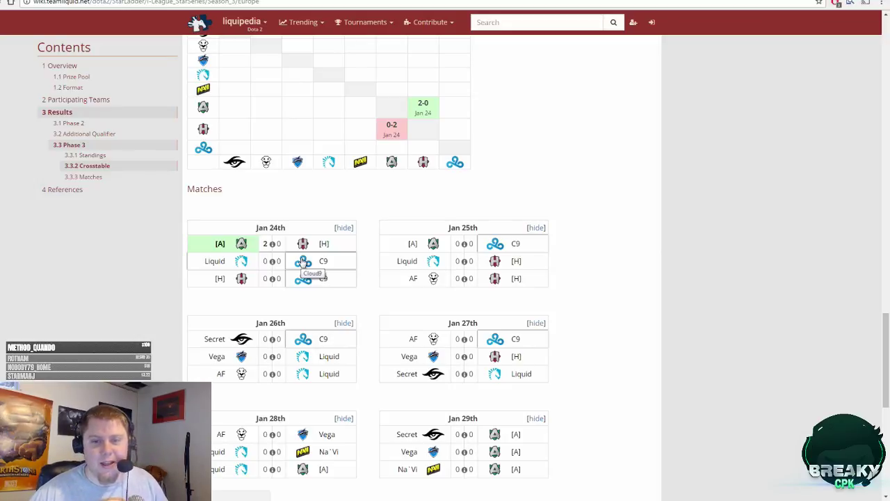
{"action": "mouse_move", "coordinate": [751, 226]}
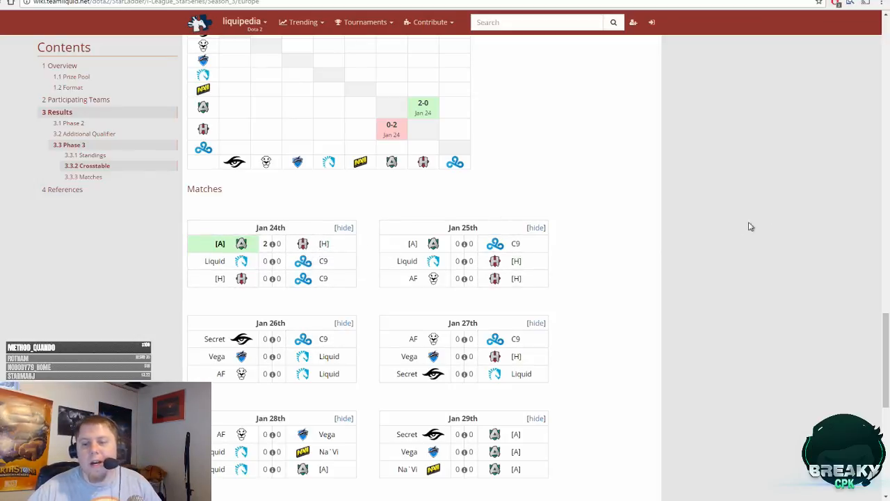
{"action": "scroll", "scroll_direction": "up", "scroll_amount": 3}
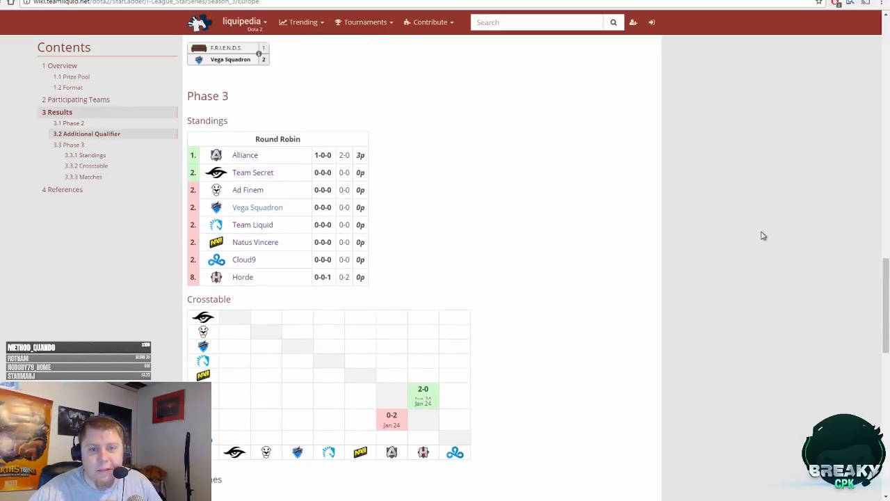
{"action": "scroll", "scroll_direction": "down", "scroll_amount": 3}
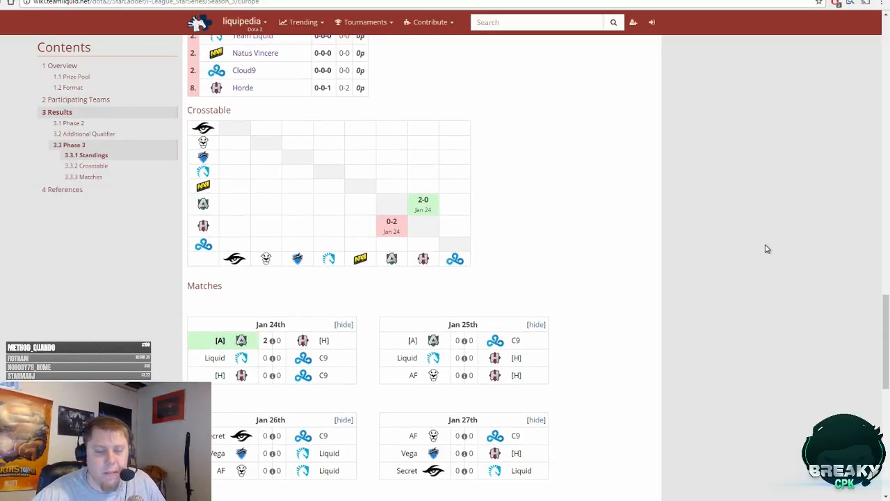
{"action": "mouse_move", "coordinate": [691, 240]}
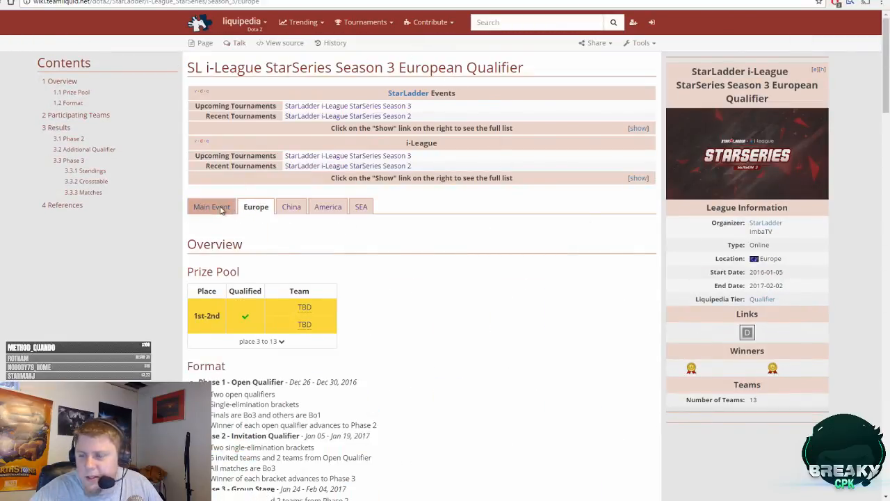
- Open the Europe qualifier page and scan Participating Teams and Phase 3 standings, crosstable and matches
{"action": "left_click", "coordinate": [212, 207]}
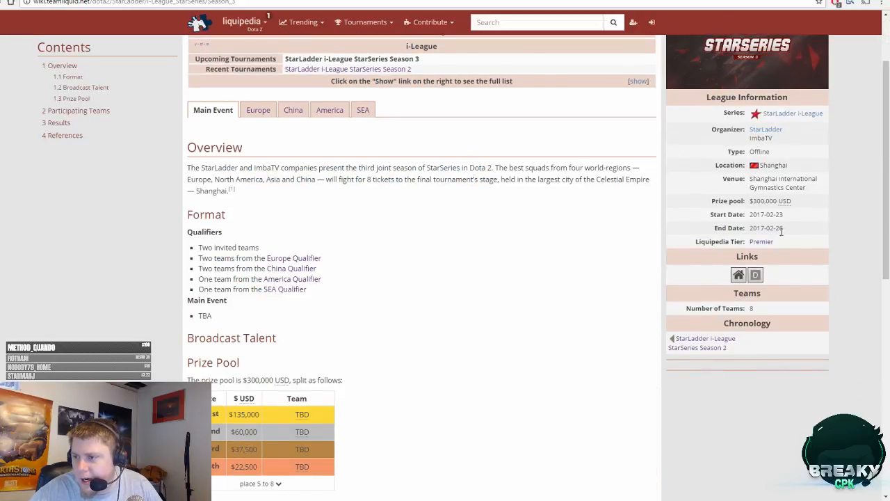
{"action": "mouse_move", "coordinate": [394, 250]}
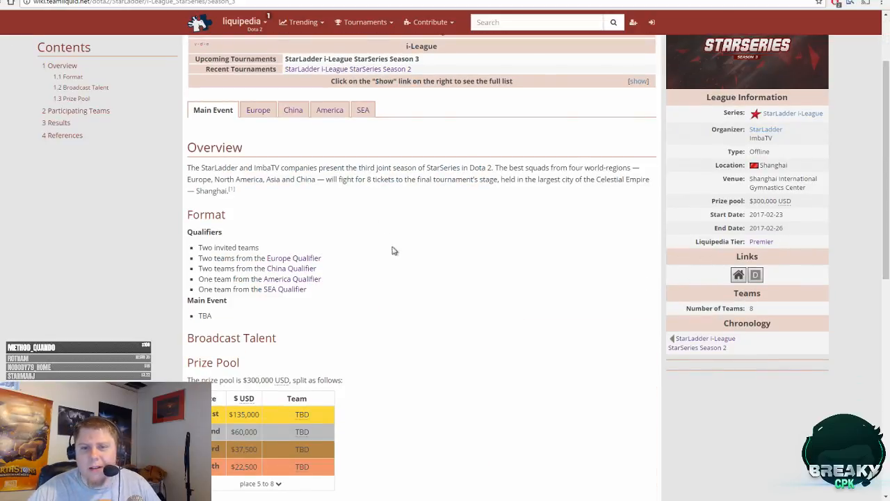
{"action": "left_click", "coordinate": [258, 110]}
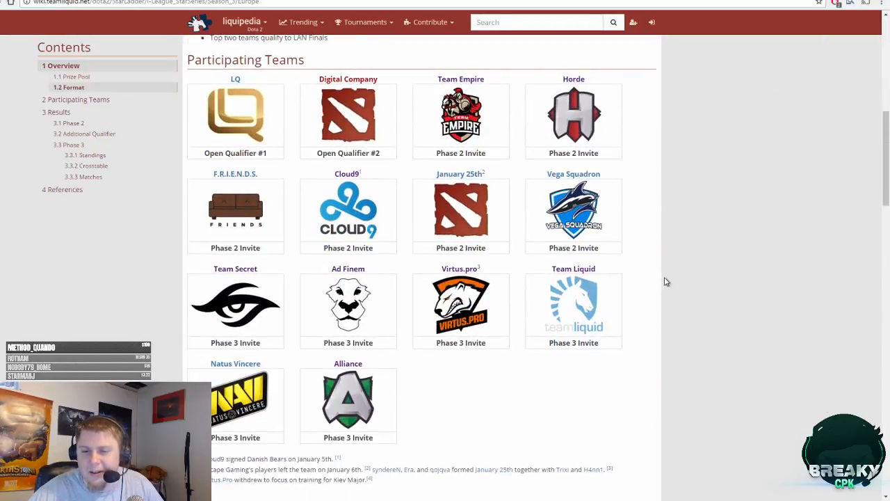
{"action": "scroll", "scroll_direction": "down", "scroll_amount": 3}
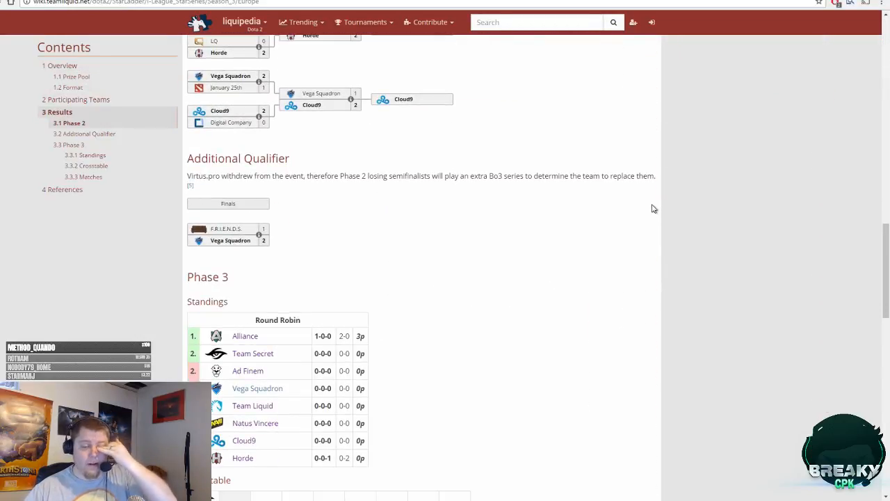
{"action": "scroll", "scroll_direction": "down", "scroll_amount": 3}
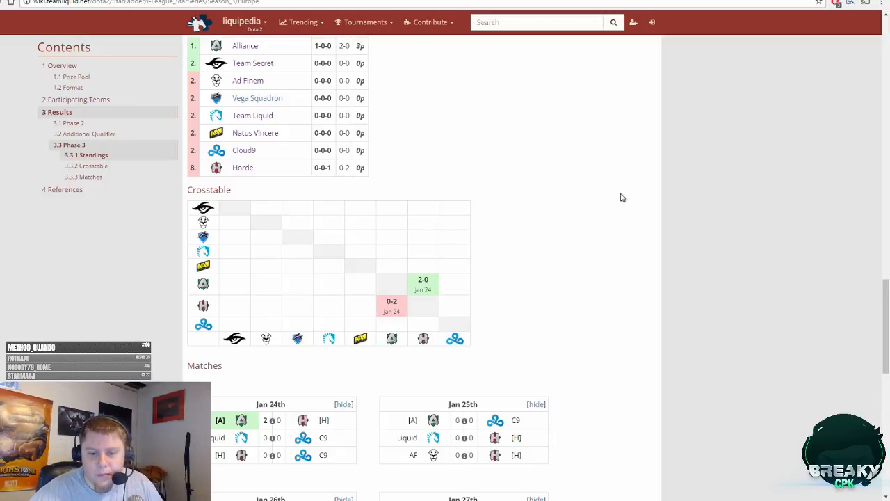
{"action": "scroll", "scroll_direction": "down", "scroll_amount": 3}
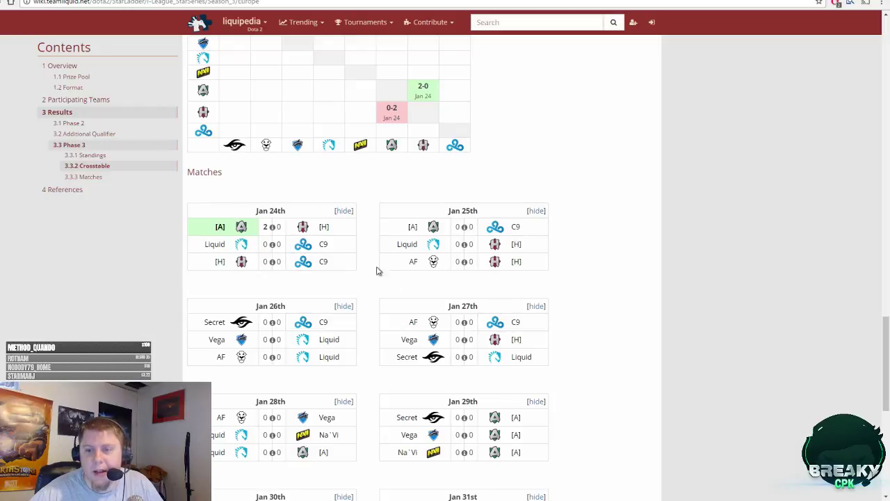
{"action": "scroll", "scroll_direction": "down", "scroll_amount": 3}
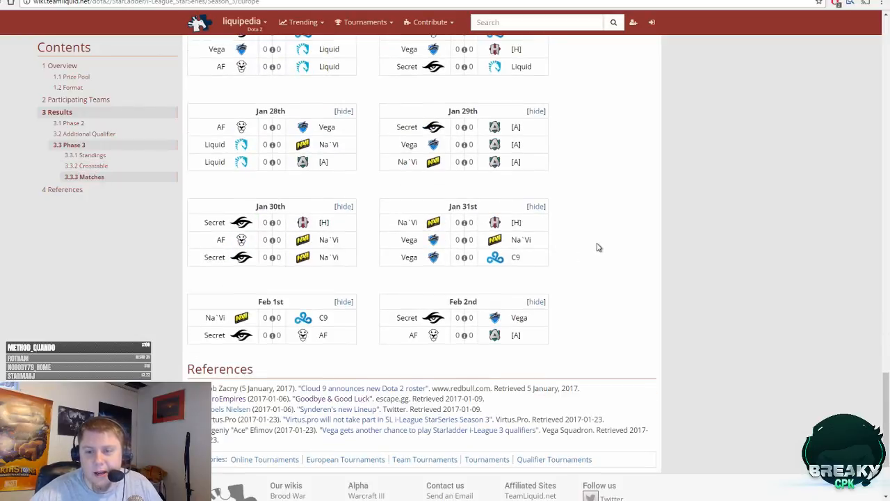
{"action": "scroll", "scroll_direction": "up", "scroll_amount": 3}
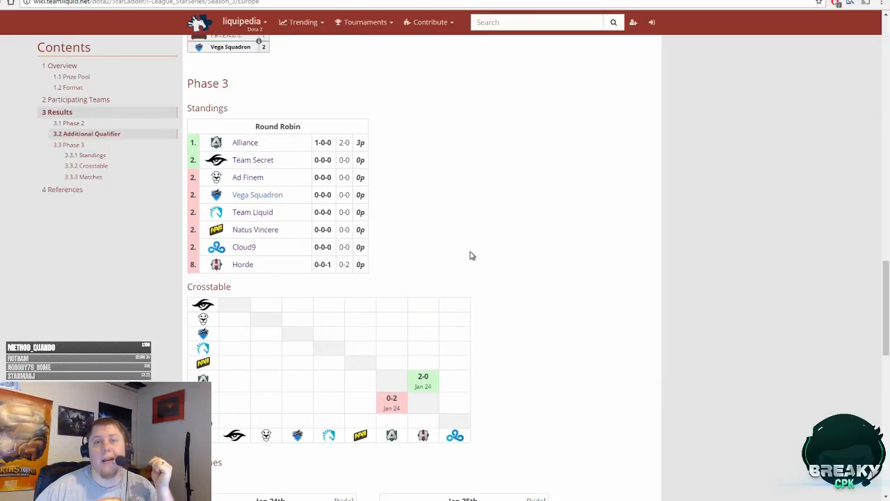
{"action": "mouse_move", "coordinate": [449, 287]}
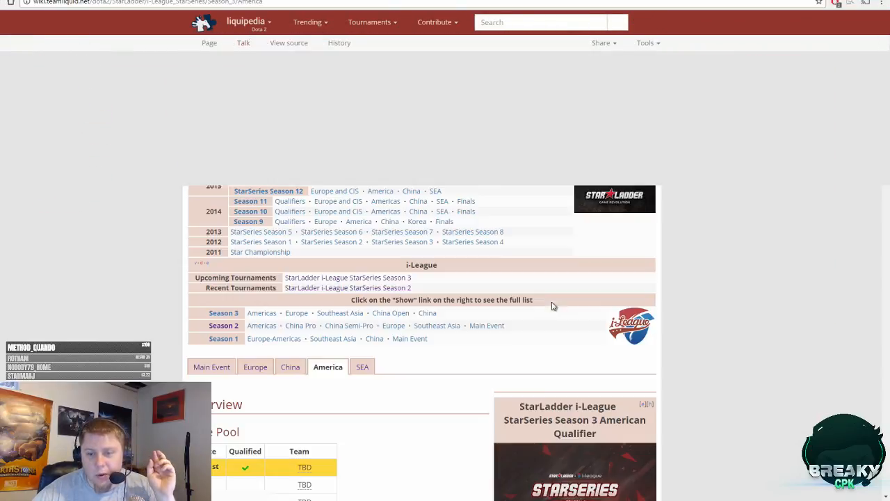
- Scan the America qualifier's group stage standings, crosstable and match schedule through February 2nd
{"action": "scroll", "scroll_direction": "down", "scroll_amount": 3}
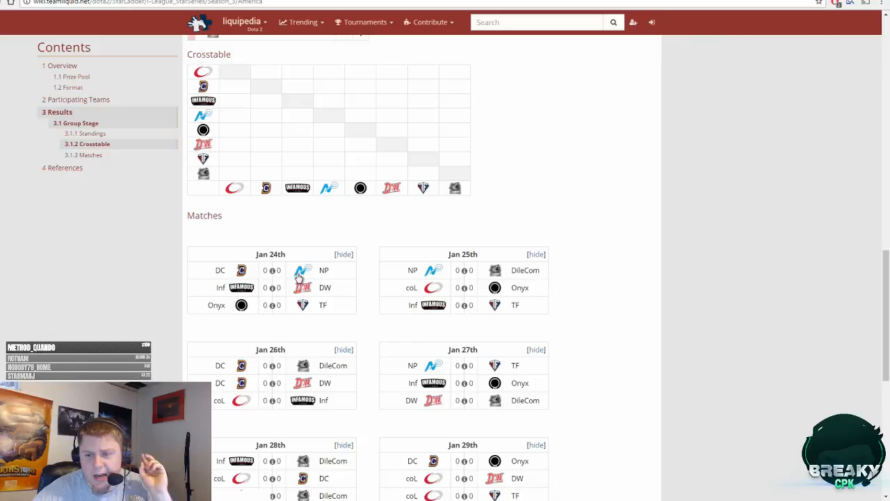
{"action": "mouse_move", "coordinate": [608, 198]}
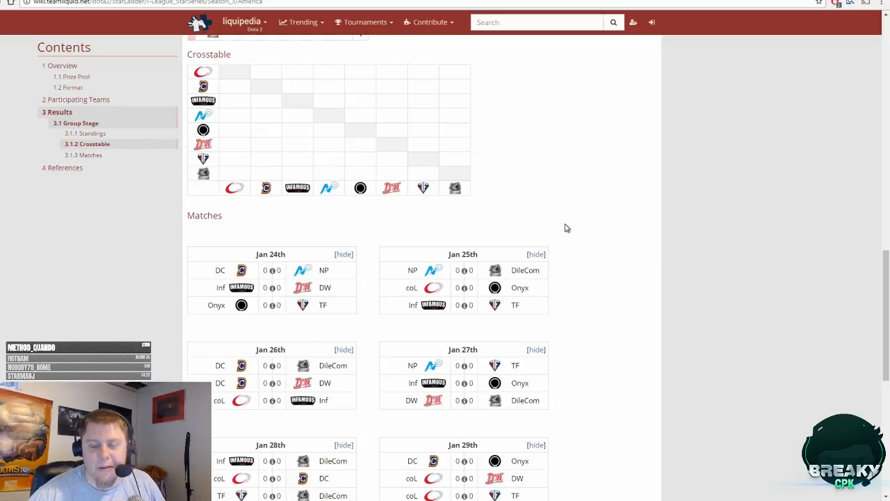
{"action": "scroll", "scroll_direction": "down", "scroll_amount": 3}
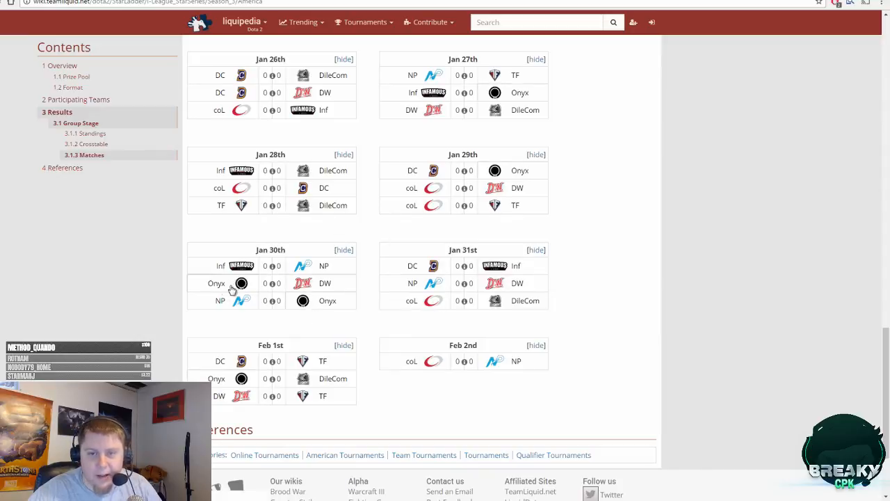
{"action": "mouse_move", "coordinate": [292, 169]}
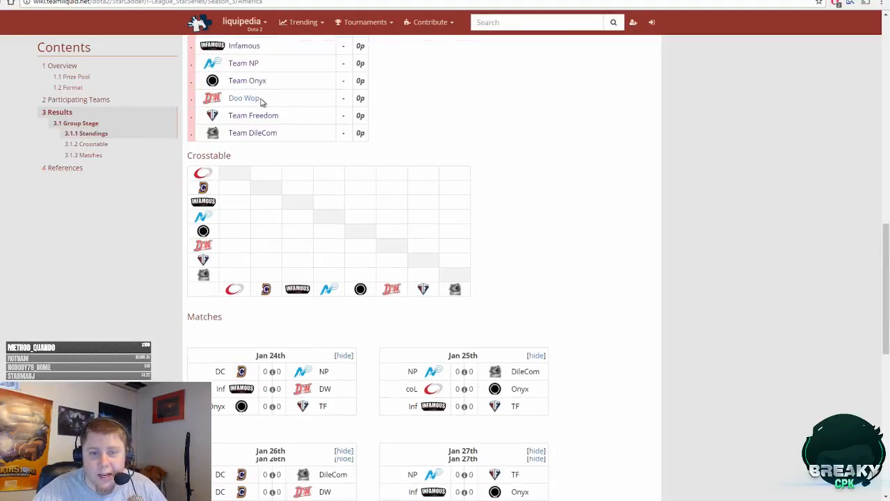
{"action": "scroll", "scroll_direction": "down", "scroll_amount": 3}
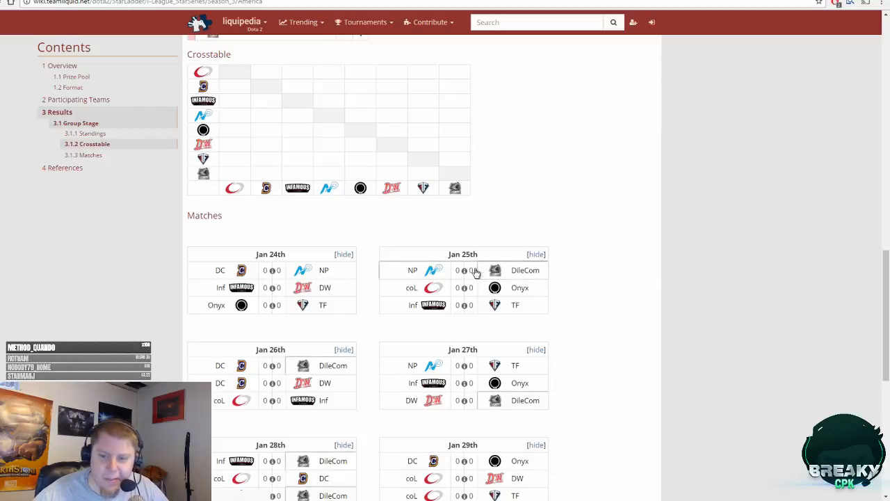
{"action": "mouse_move", "coordinate": [506, 283]}
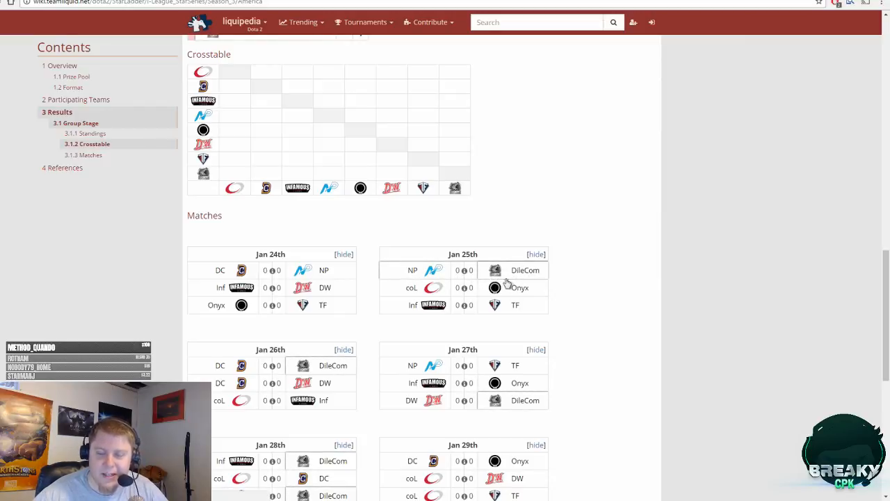
{"action": "scroll", "scroll_direction": "up", "scroll_amount": 3}
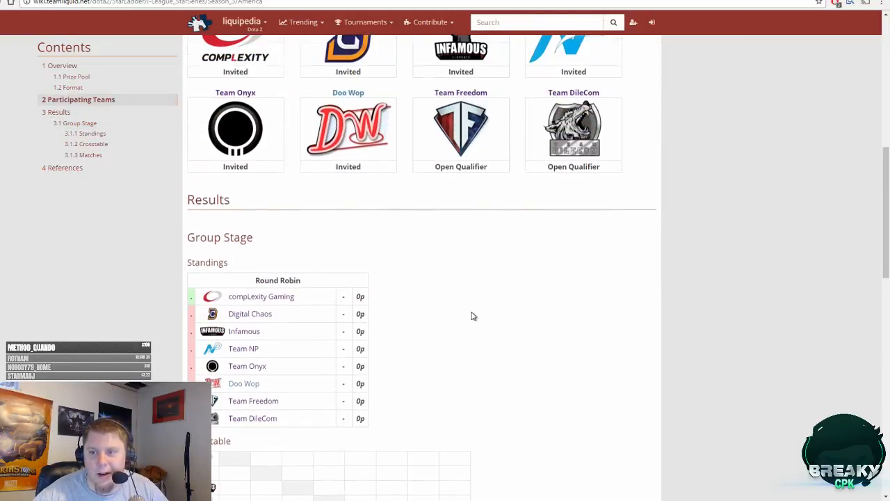
{"action": "scroll", "scroll_direction": "up", "scroll_amount": 3}
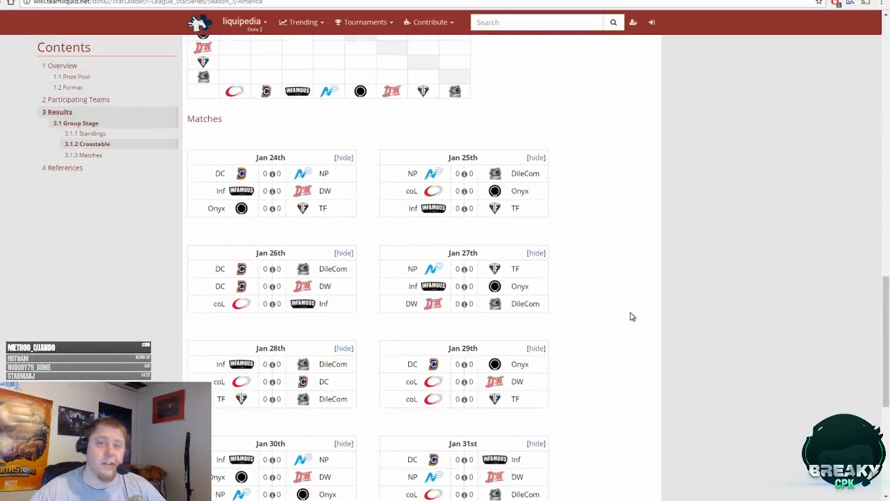
{"action": "mouse_move", "coordinate": [638, 261]}
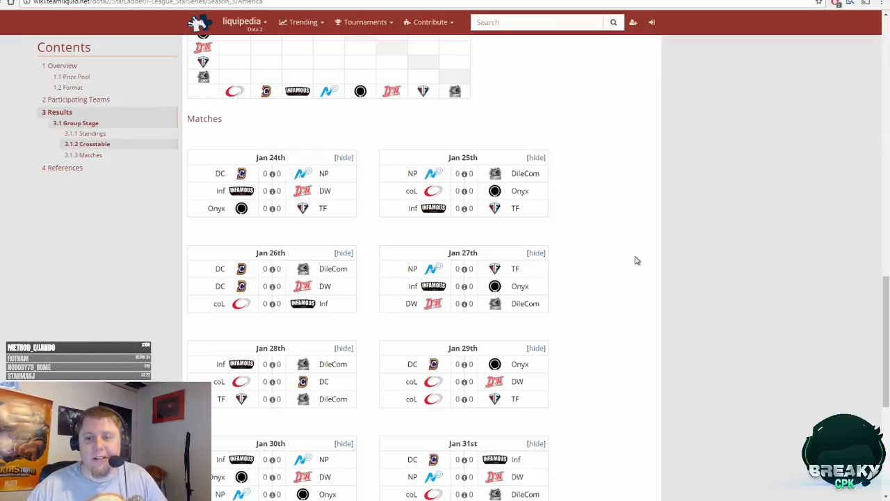
{"action": "mouse_move", "coordinate": [464, 179]}
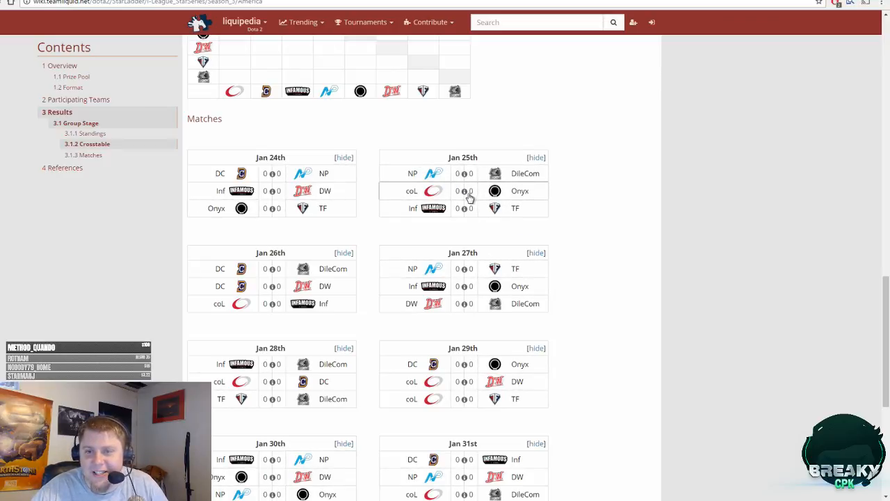
{"action": "mouse_move", "coordinate": [468, 216]}
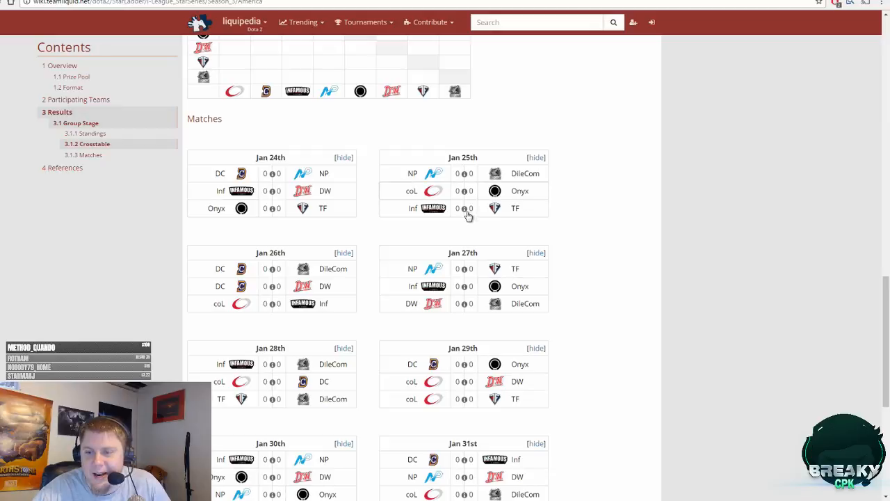
{"action": "mouse_move", "coordinate": [477, 221]}
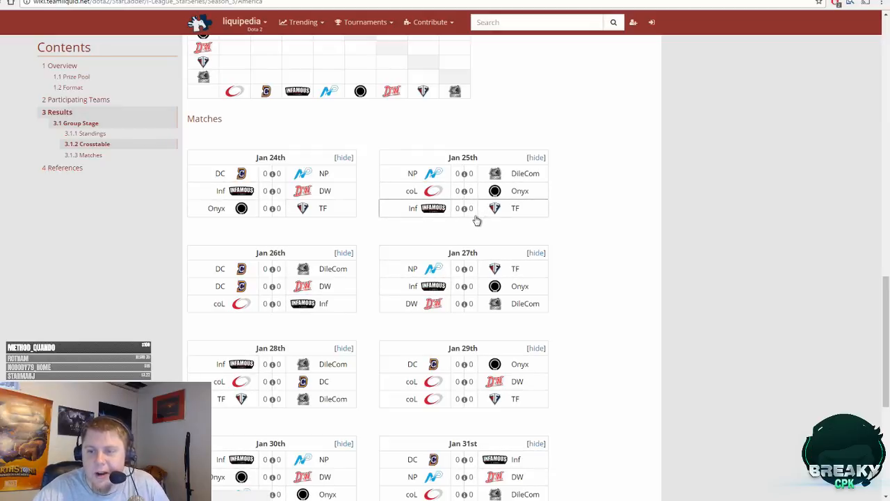
{"action": "mouse_move", "coordinate": [464, 209]}
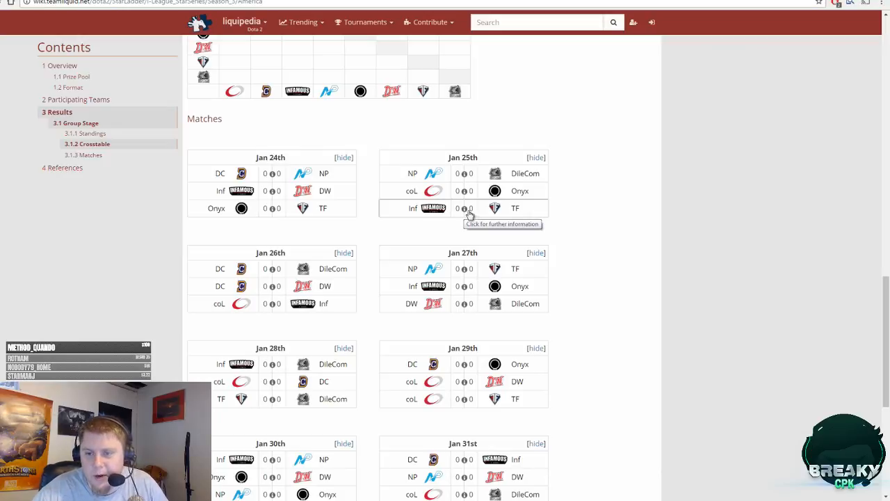
{"action": "mouse_move", "coordinate": [408, 269]}
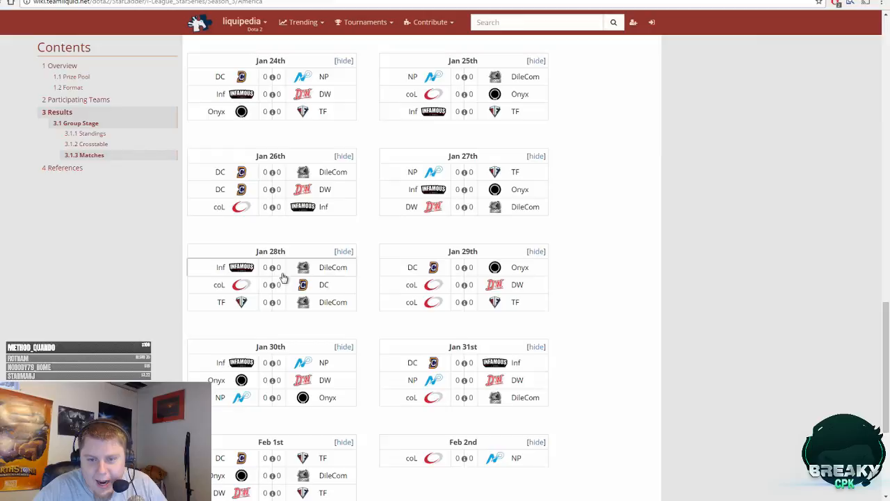
{"action": "scroll", "scroll_direction": "down", "scroll_amount": 3}
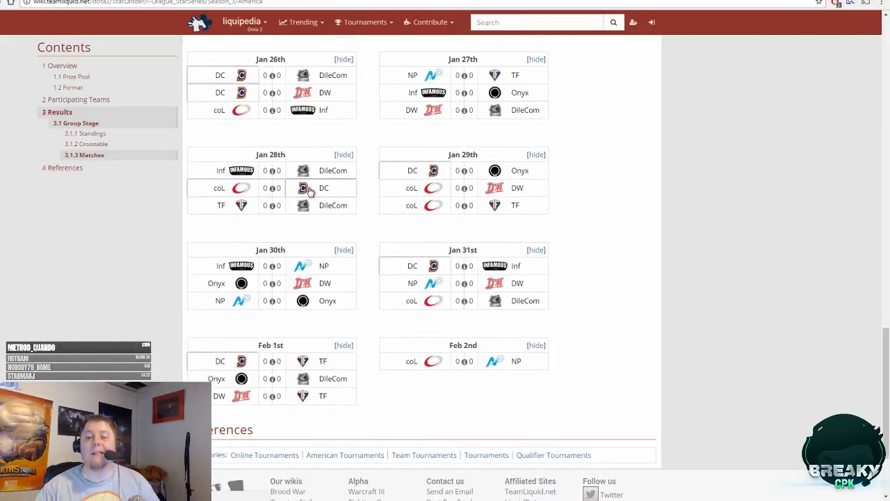
{"action": "mouse_move", "coordinate": [301, 188]}
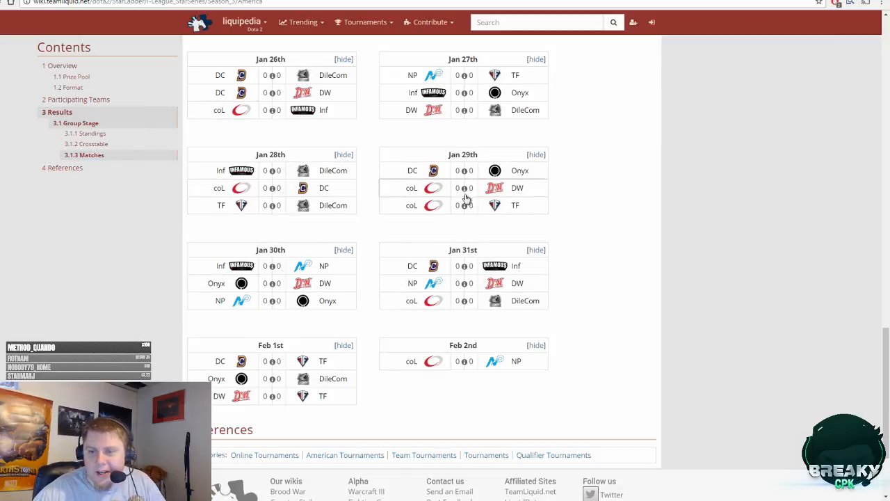
{"action": "mouse_move", "coordinate": [520, 172]}
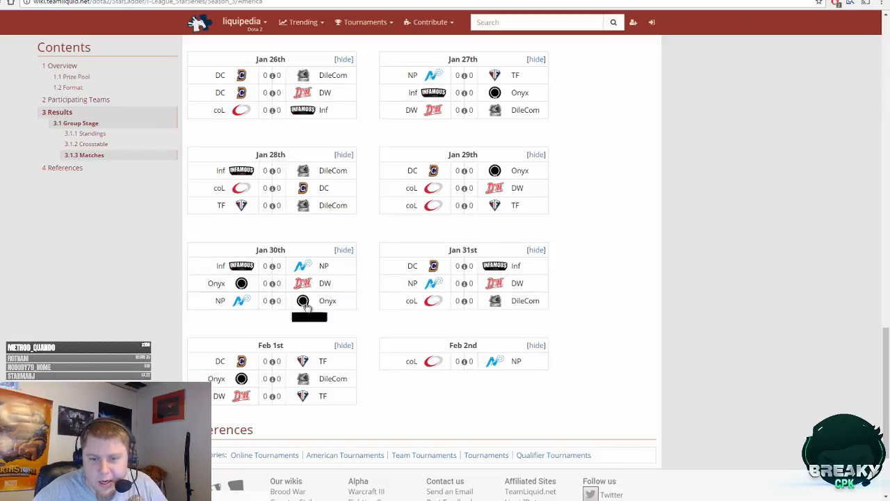
{"action": "mouse_move", "coordinate": [439, 282]}
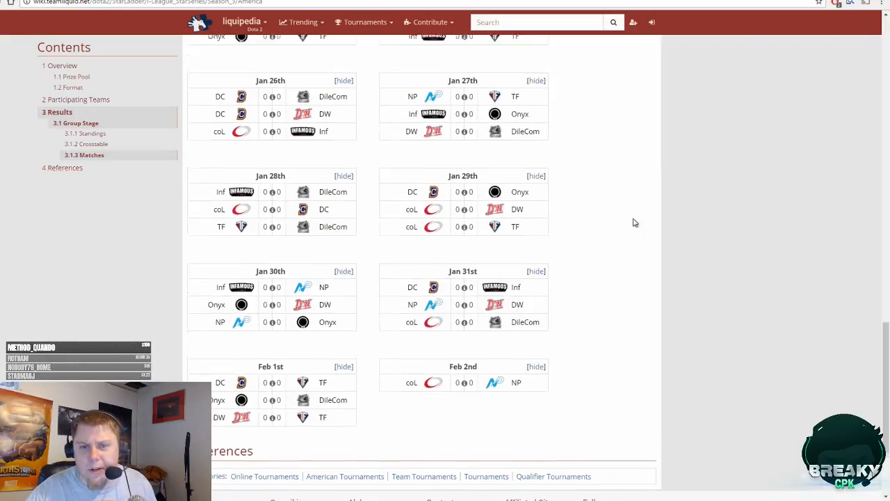
{"action": "scroll", "scroll_direction": "up", "scroll_amount": 3}
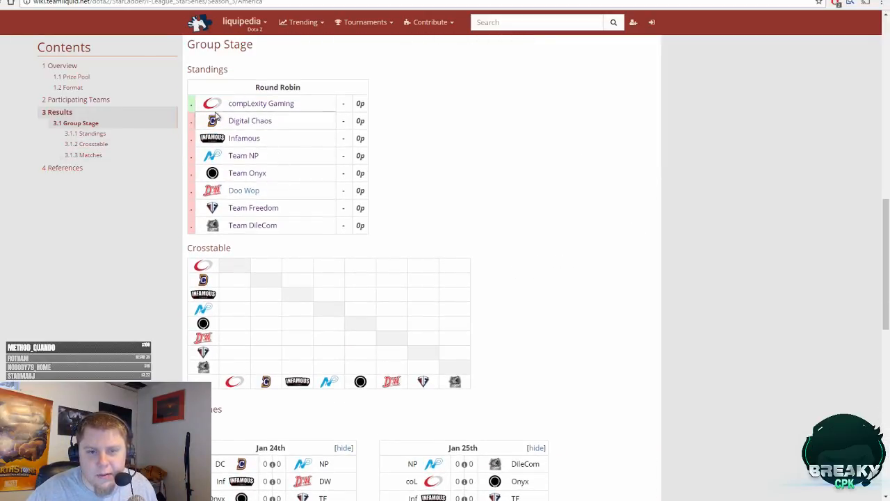
{"action": "scroll", "scroll_direction": "down", "scroll_amount": 3}
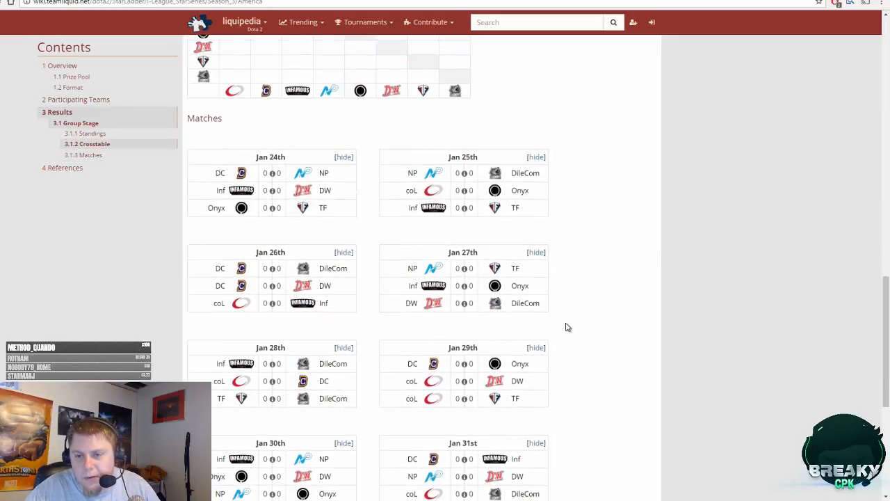
{"action": "scroll", "scroll_direction": "down", "scroll_amount": 3}
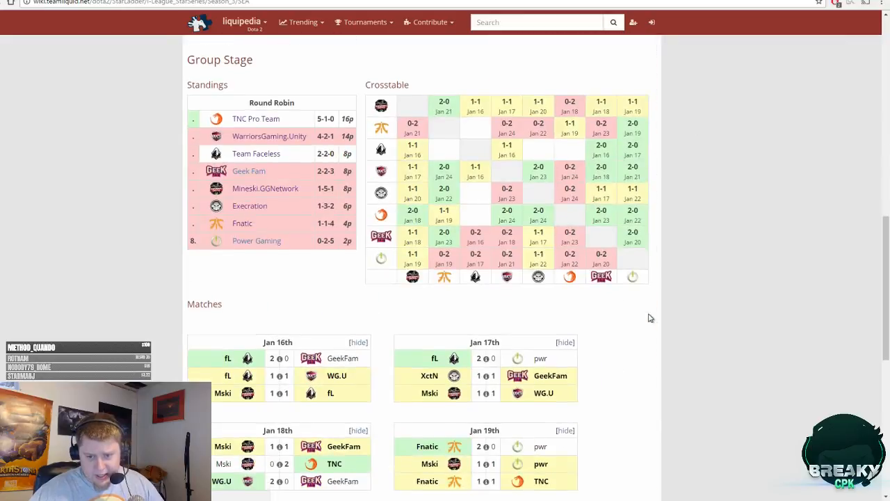
{"action": "scroll", "scroll_direction": "down", "scroll_amount": 3}
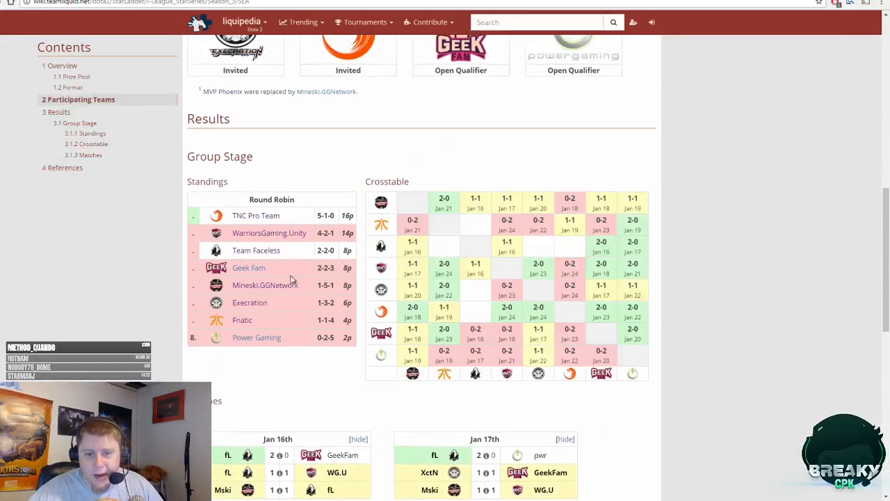
{"action": "scroll", "scroll_direction": "down", "scroll_amount": 3}
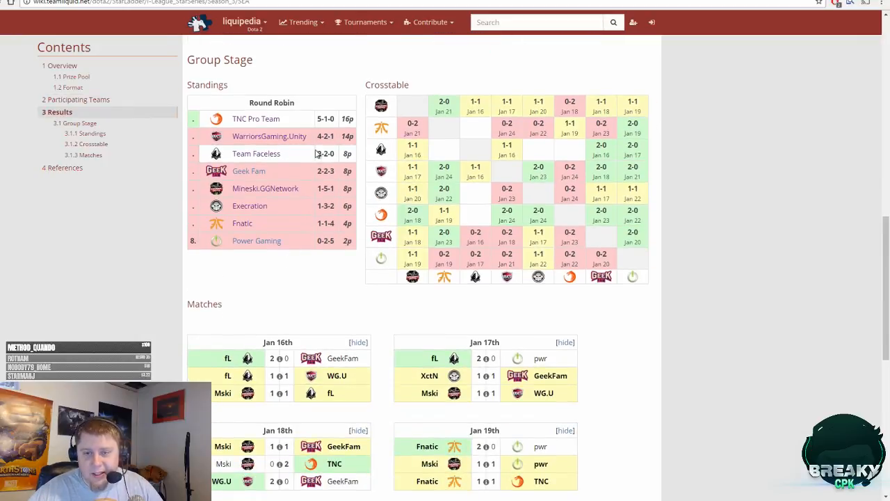
{"action": "scroll", "scroll_direction": "down", "scroll_amount": 3}
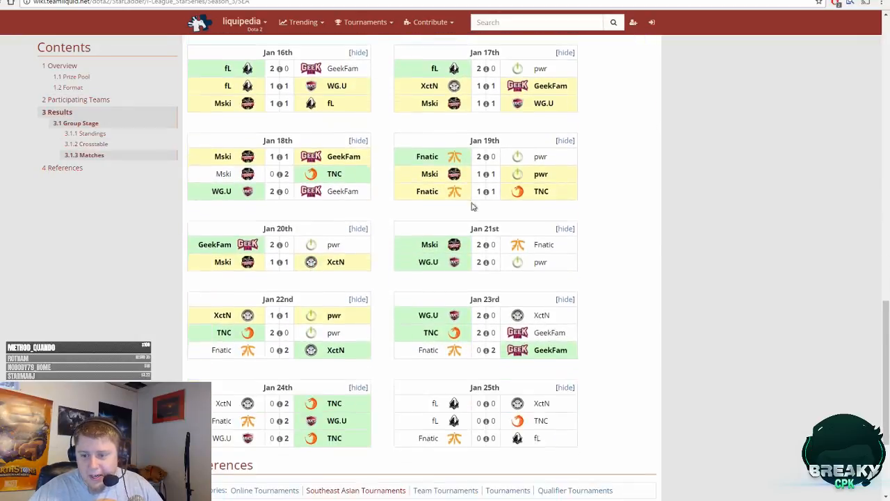
{"action": "scroll", "scroll_direction": "down", "scroll_amount": 3}
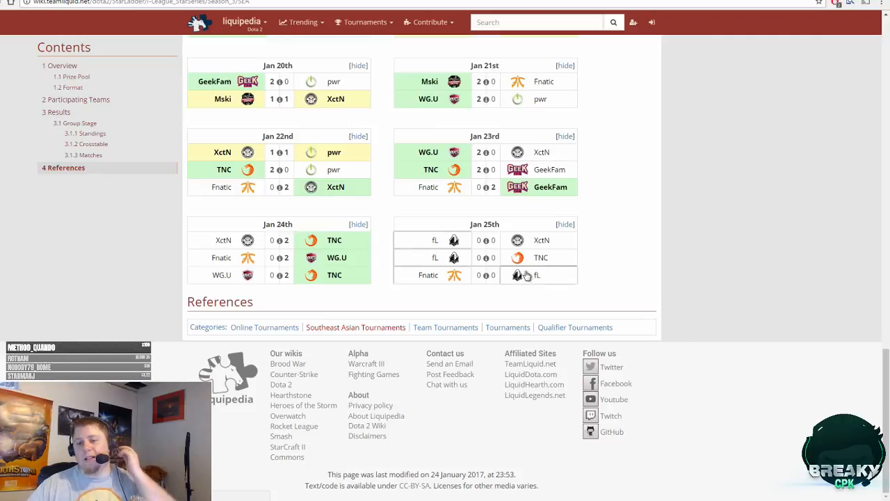
{"action": "mouse_move", "coordinate": [471, 261]}
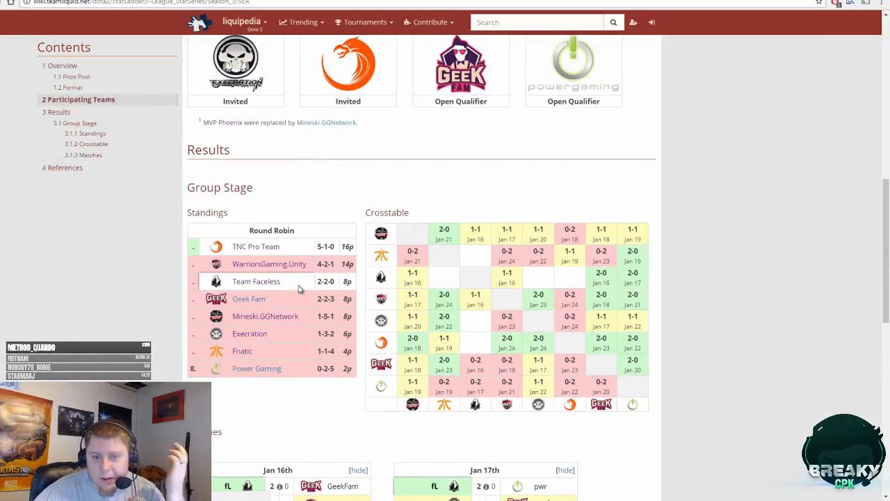
{"action": "scroll", "scroll_direction": "down", "scroll_amount": 3}
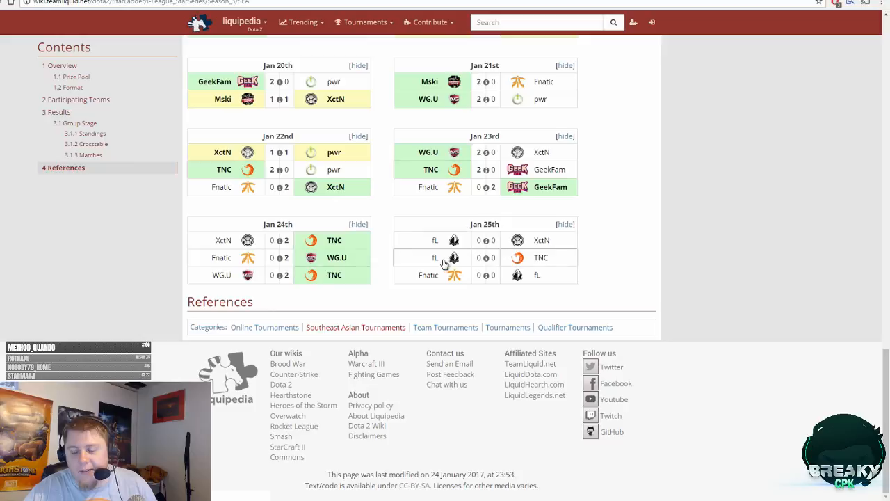
{"action": "mouse_move", "coordinate": [534, 262]}
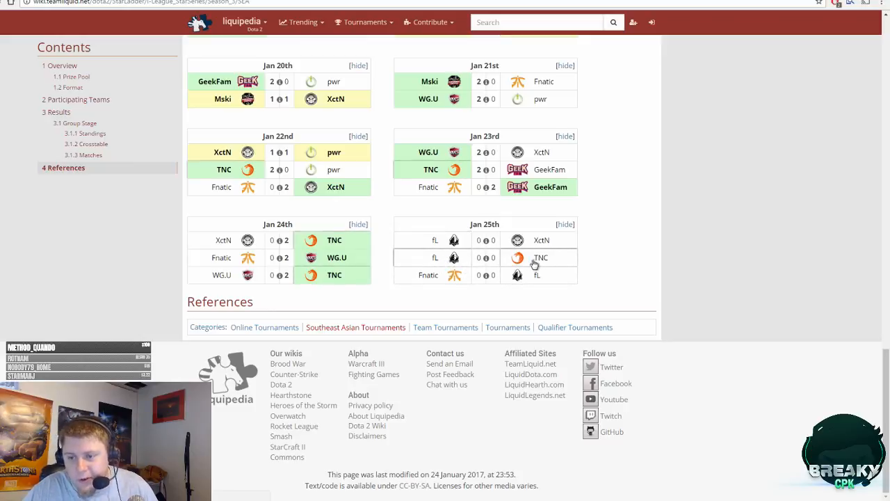
{"action": "mouse_move", "coordinate": [423, 237]}
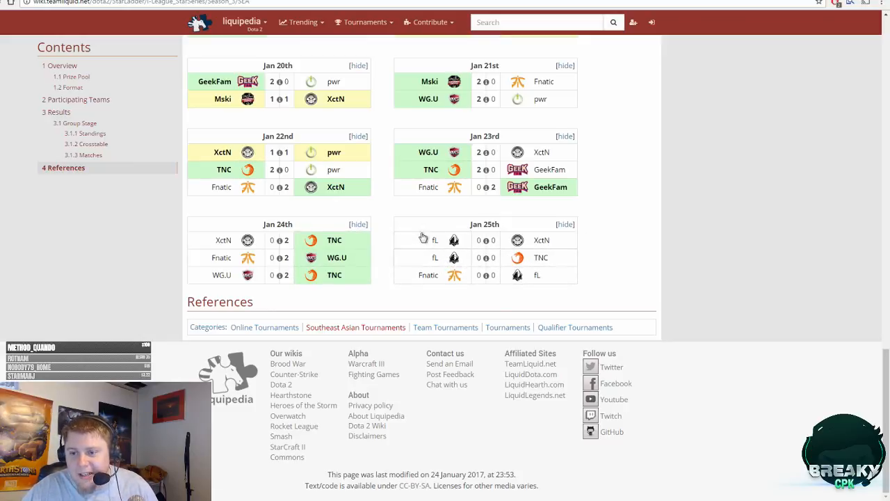
{"action": "mouse_move", "coordinate": [486, 259]}
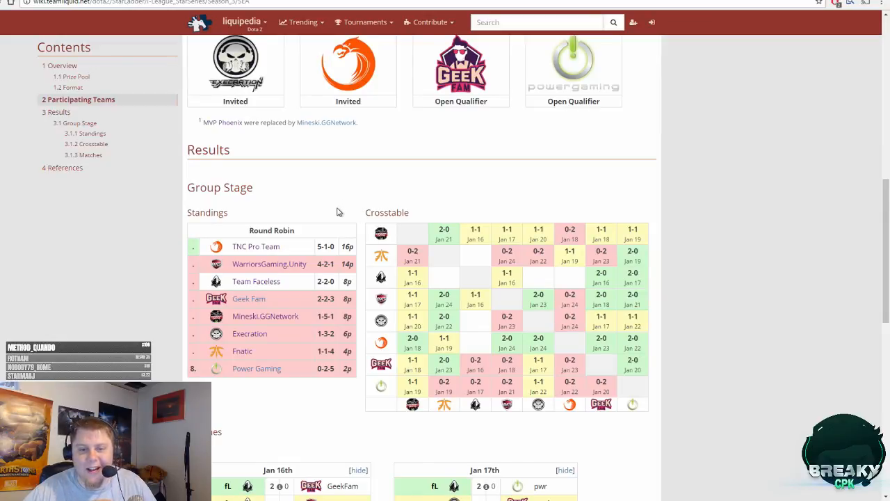
{"action": "scroll", "scroll_direction": "down", "scroll_amount": 3}
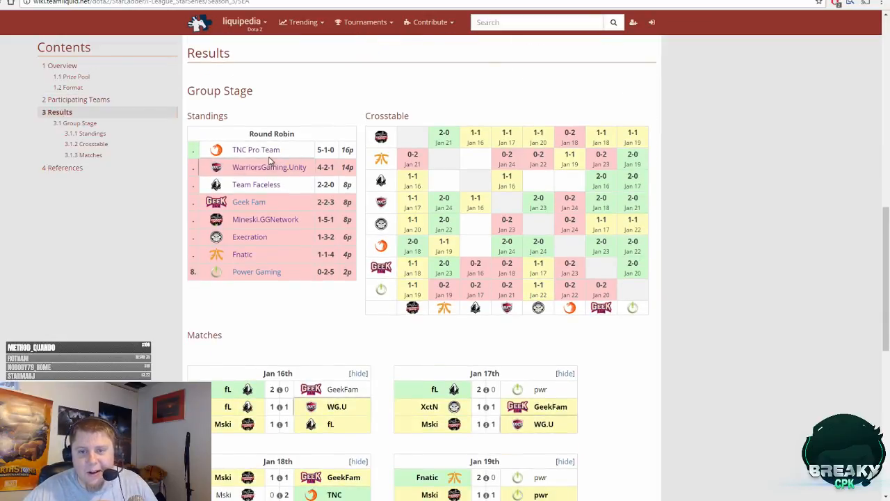
{"action": "mouse_move", "coordinate": [251, 171]}
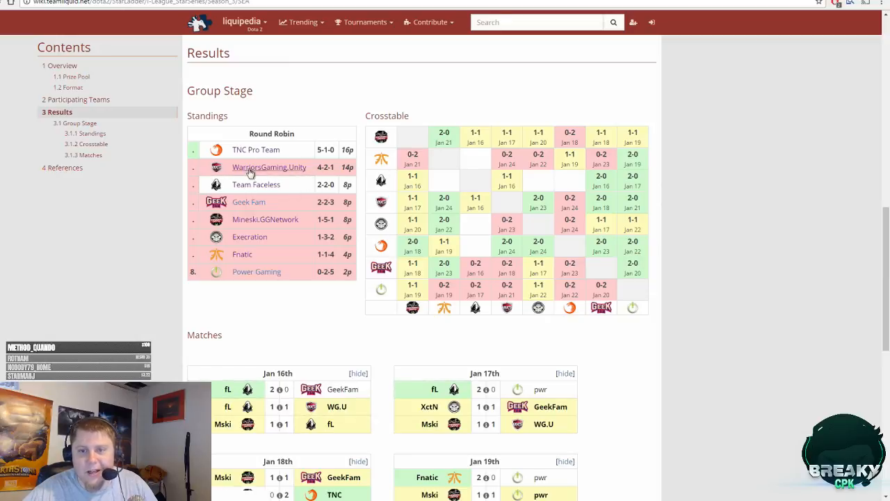
{"action": "mouse_move", "coordinate": [230, 129]}
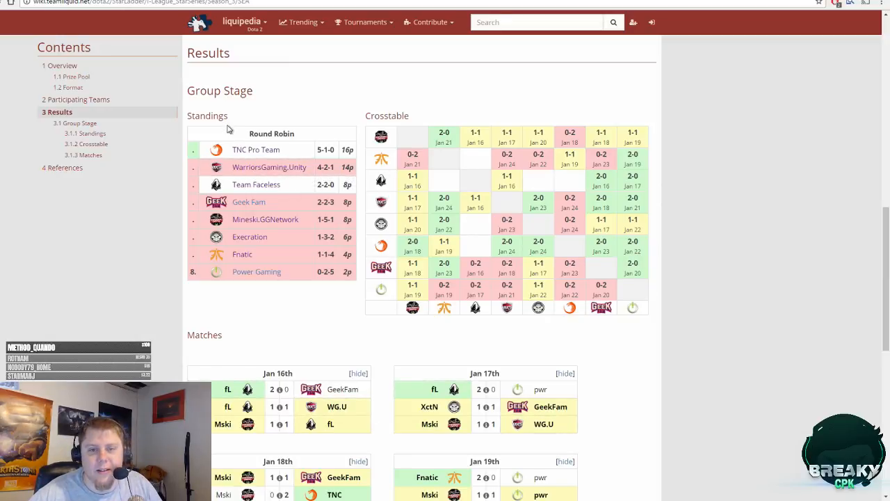
{"action": "scroll", "scroll_direction": "up", "scroll_amount": 3}
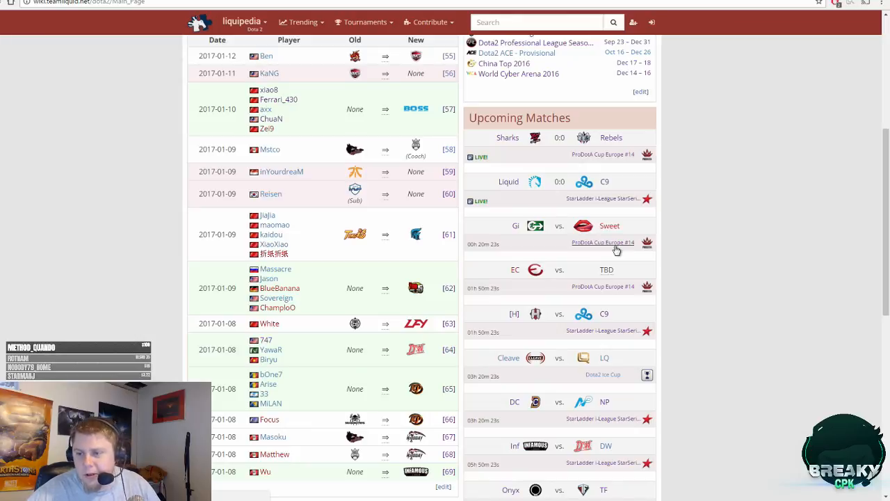
- Open ProDotA Cup Europe #14 from Upcoming Matches and browse its bracket to Prodota Gaming's Winners' Finals
{"action": "left_click", "coordinate": [602, 242]}
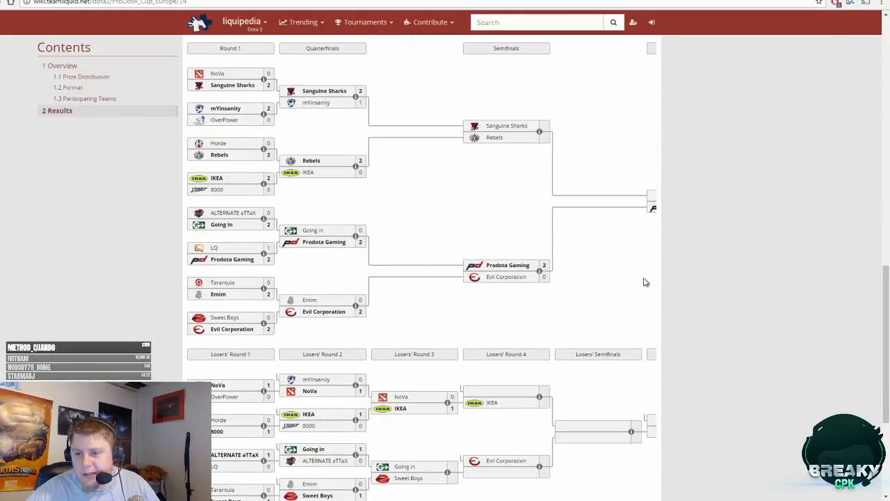
{"action": "scroll", "scroll_direction": "down", "scroll_amount": 3}
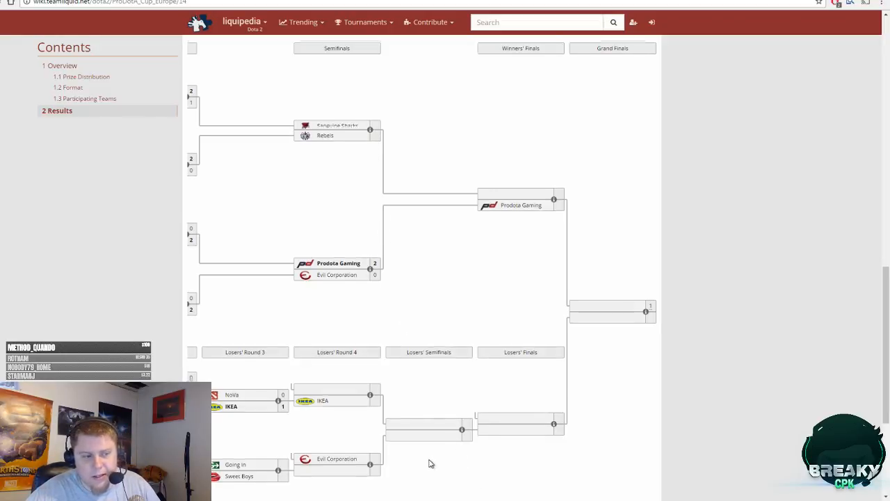
{"action": "scroll", "scroll_direction": "down", "scroll_amount": 3}
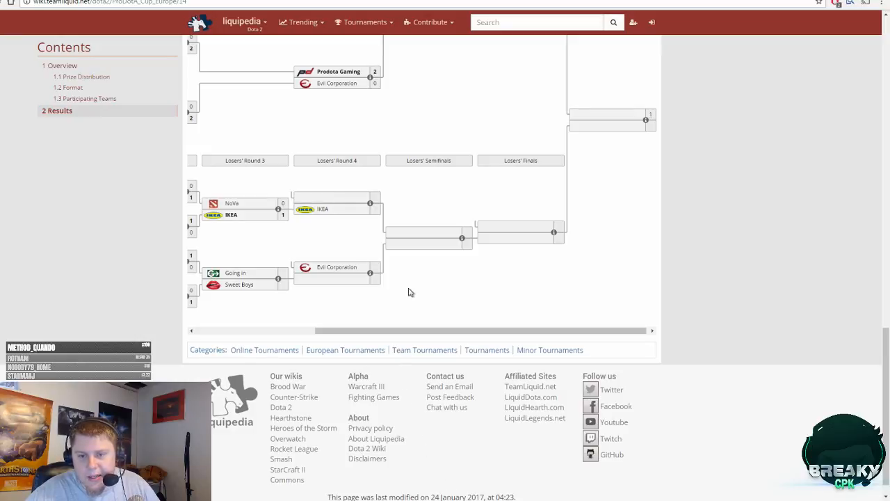
{"action": "scroll", "scroll_direction": "left", "scroll_amount": 3}
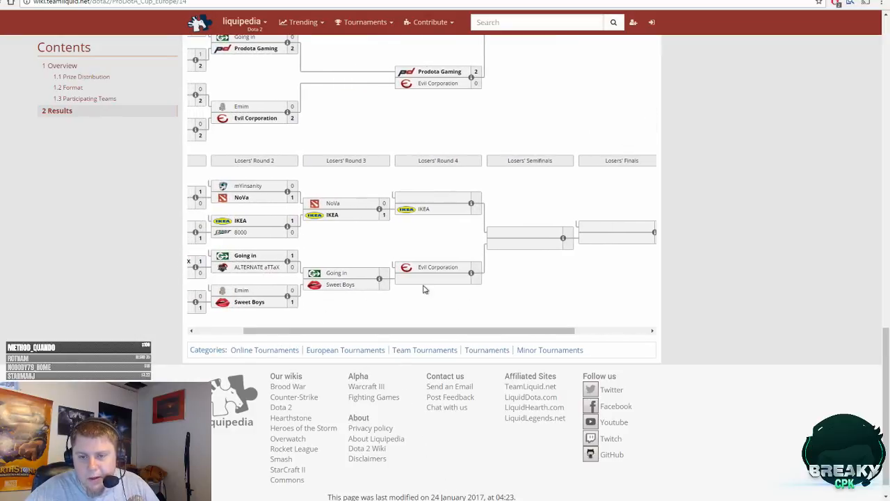
{"action": "scroll", "scroll_direction": "up", "scroll_amount": 3}
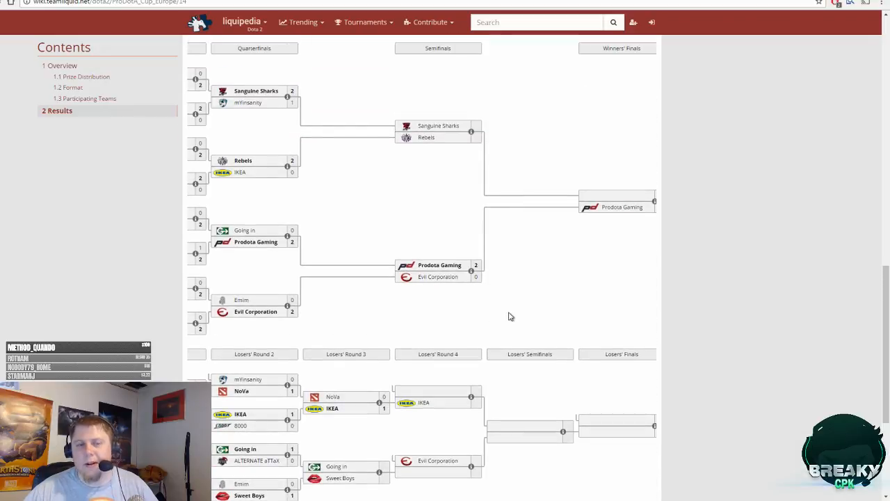
{"action": "scroll", "scroll_direction": "down", "scroll_amount": 3}
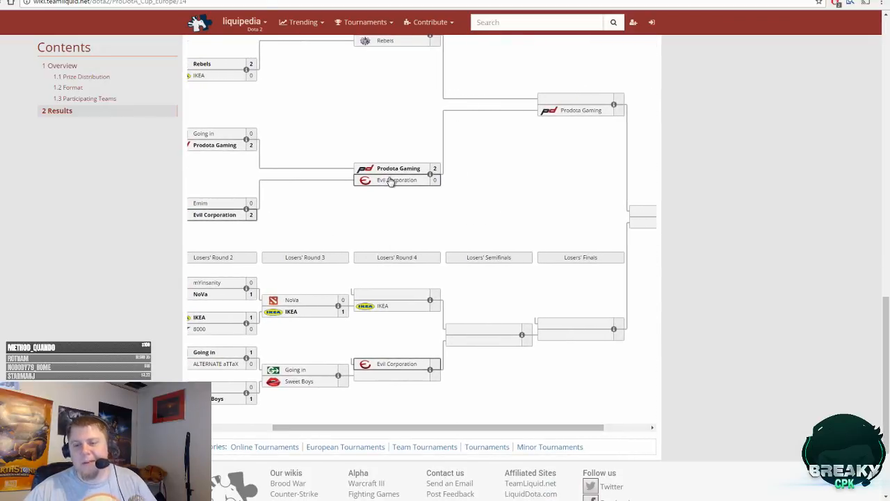
{"action": "scroll", "scroll_direction": "up", "scroll_amount": 3}
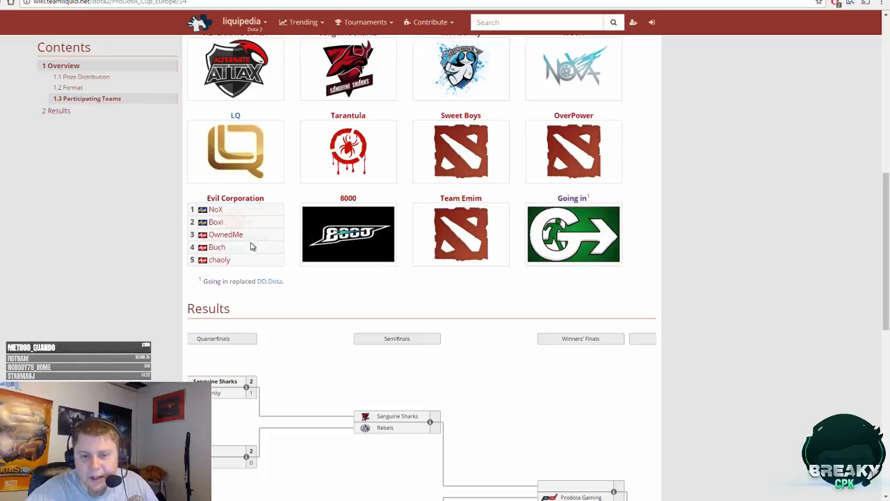
{"action": "mouse_move", "coordinate": [244, 234]}
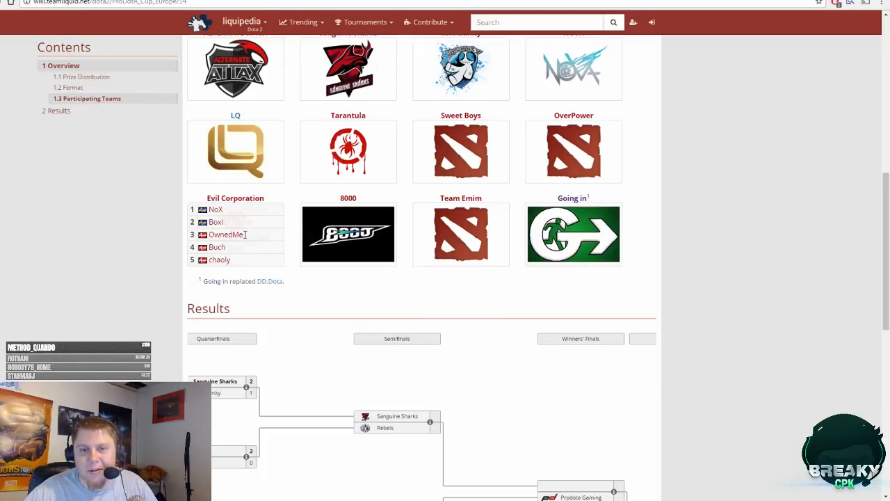
{"action": "scroll", "scroll_direction": "up", "scroll_amount": 3}
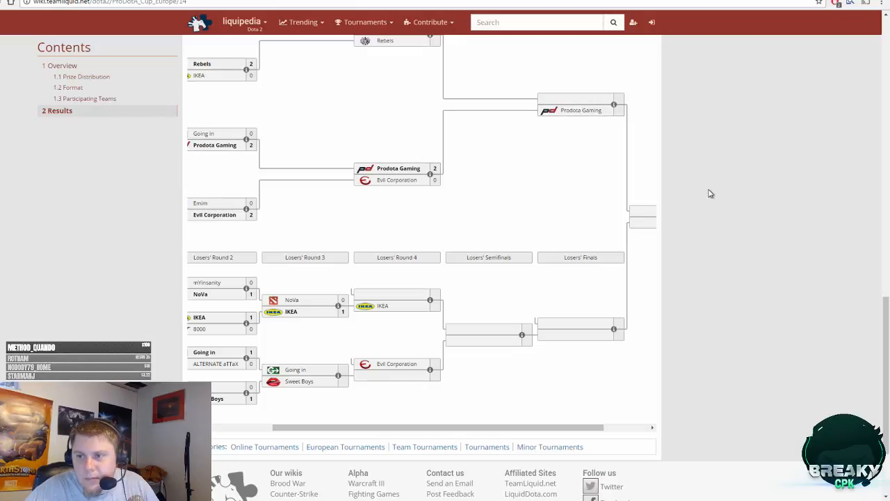
{"action": "mouse_move", "coordinate": [621, 163]}
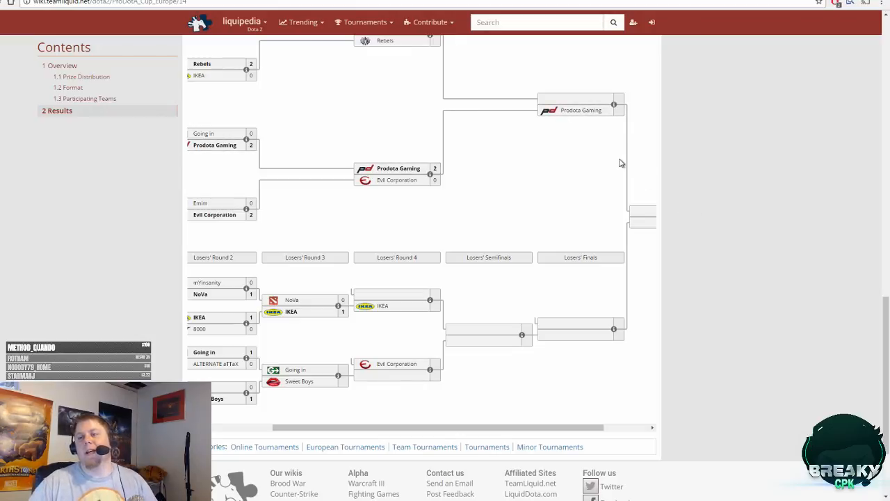
{"action": "mouse_move", "coordinate": [451, 259]}
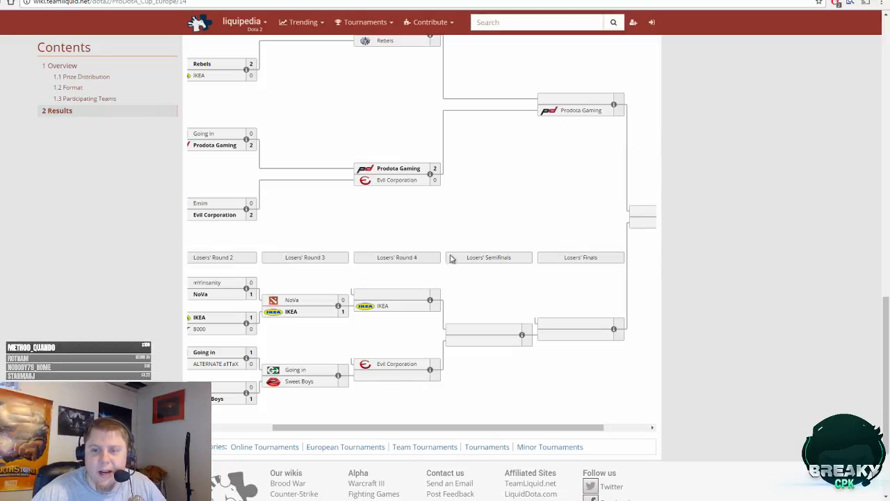
{"action": "mouse_move", "coordinate": [678, 191]}
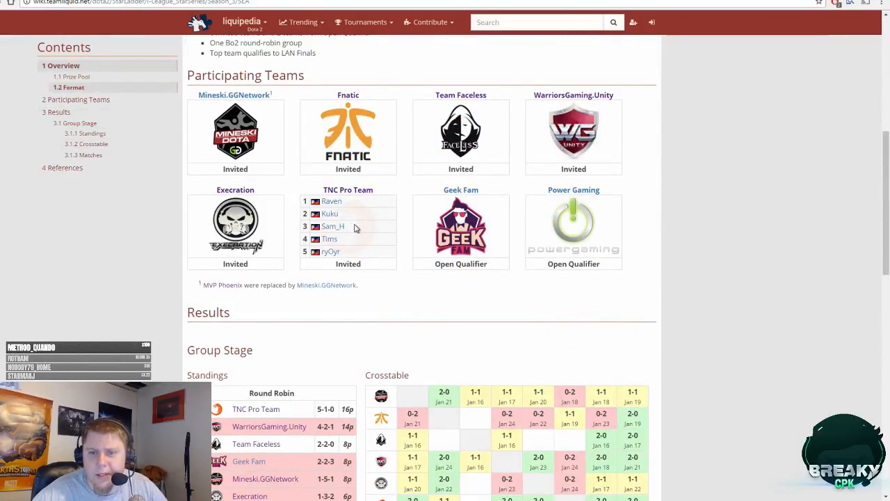
{"action": "mouse_move", "coordinate": [375, 231]}
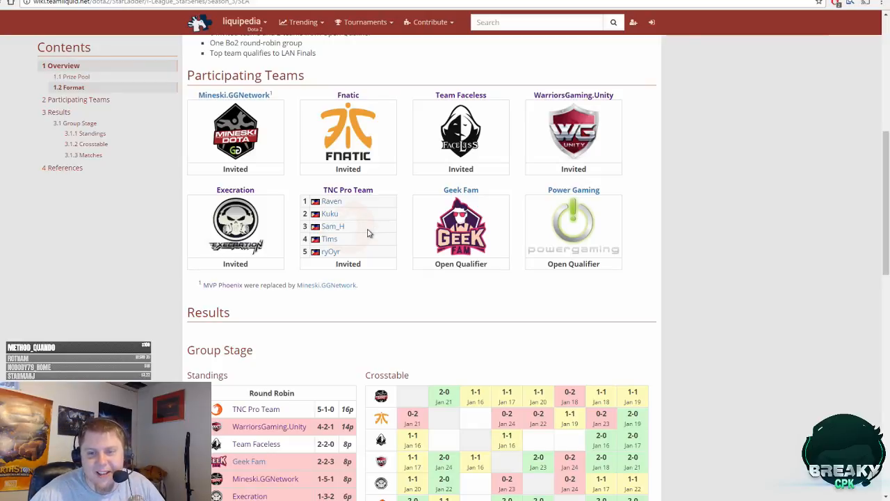
- Go back past the Southeast Asia qualifier page to the Liquipedia Dota 2 Main Page
{"action": "scroll", "scroll_direction": "up", "scroll_amount": 3}
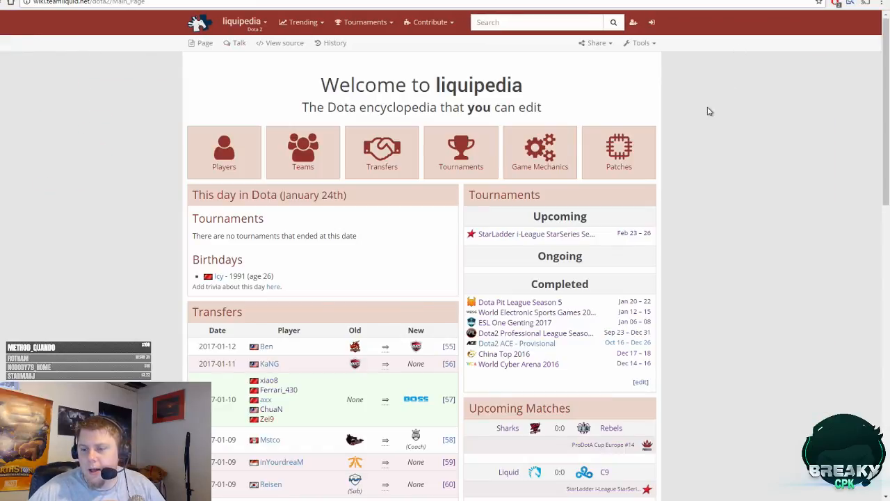
{"action": "scroll", "scroll_direction": "down", "scroll_amount": 3}
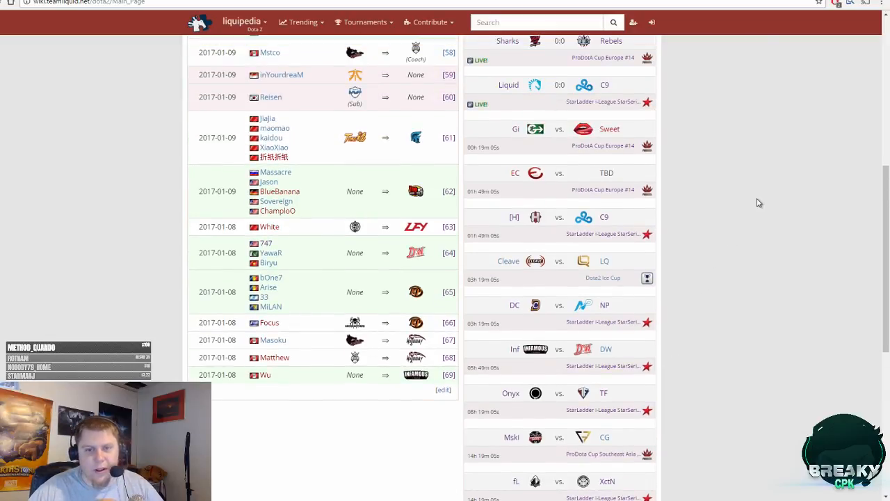
{"action": "mouse_move", "coordinate": [698, 203]}
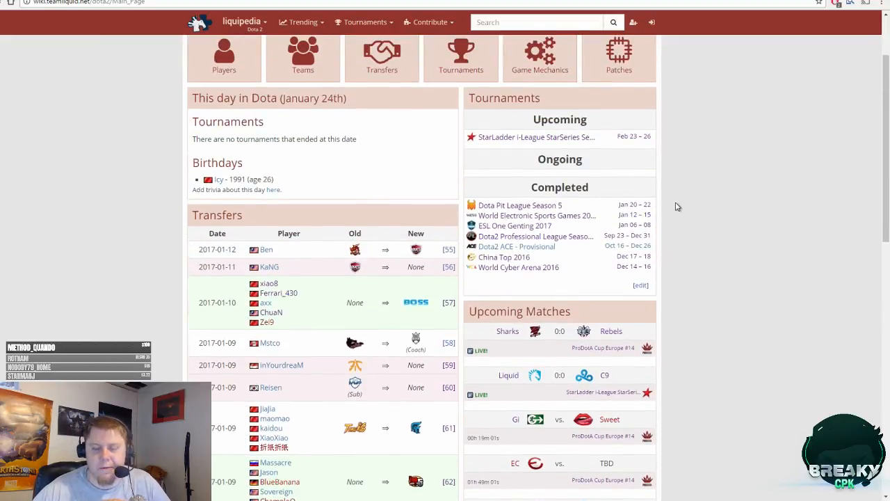
{"action": "mouse_move", "coordinate": [760, 224]}
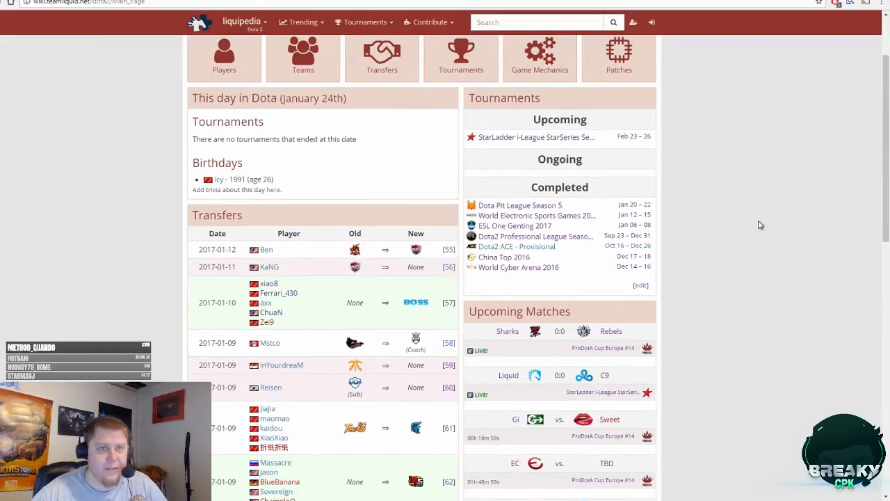